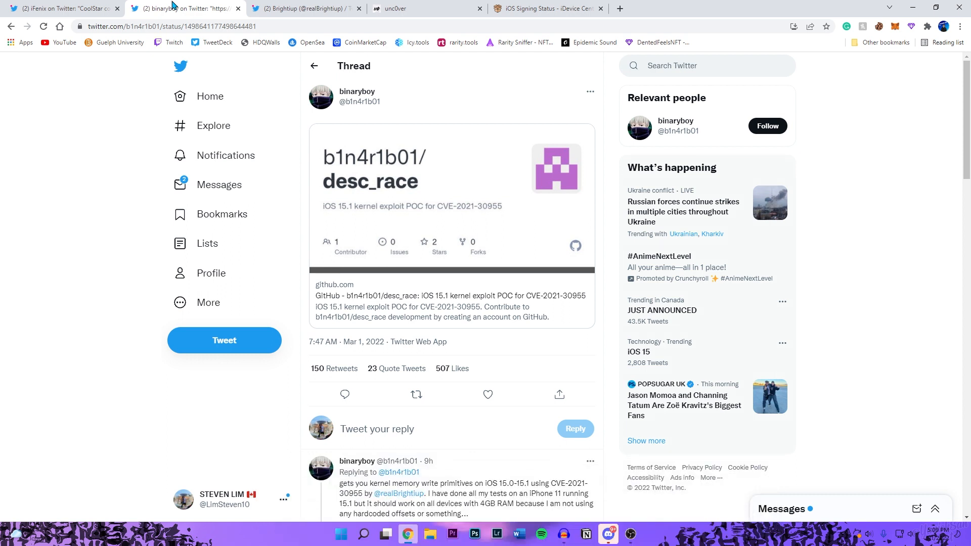
mouse_move(182, 38)
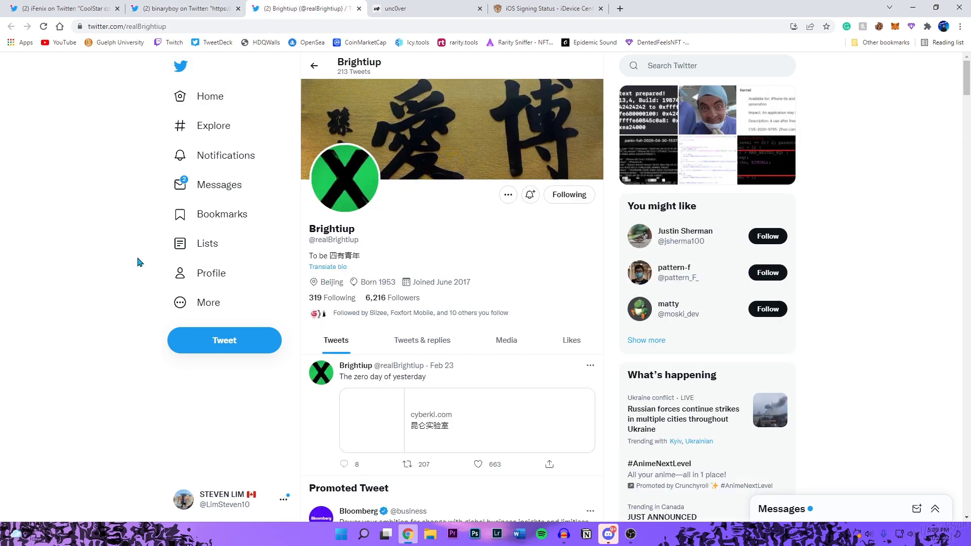
scroll("down", 3)
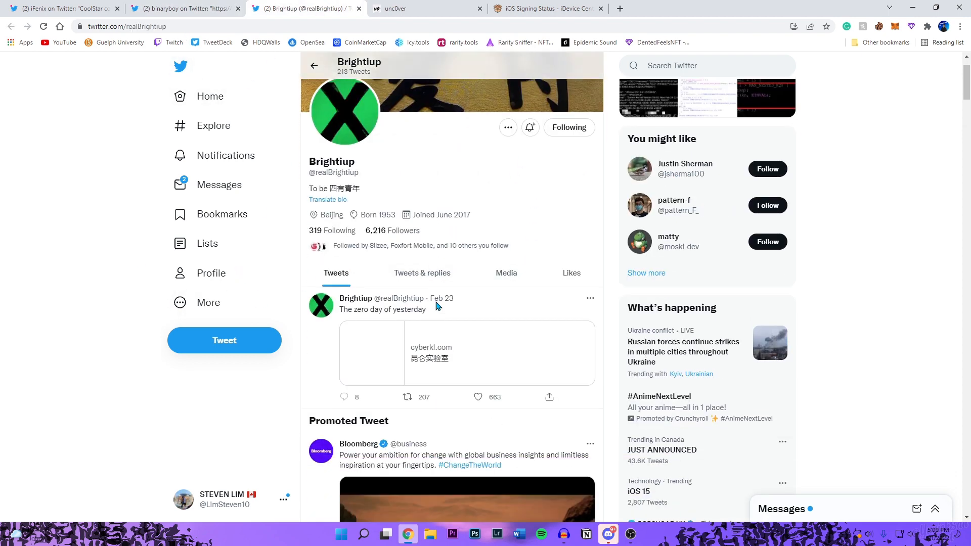
scroll("down", 3)
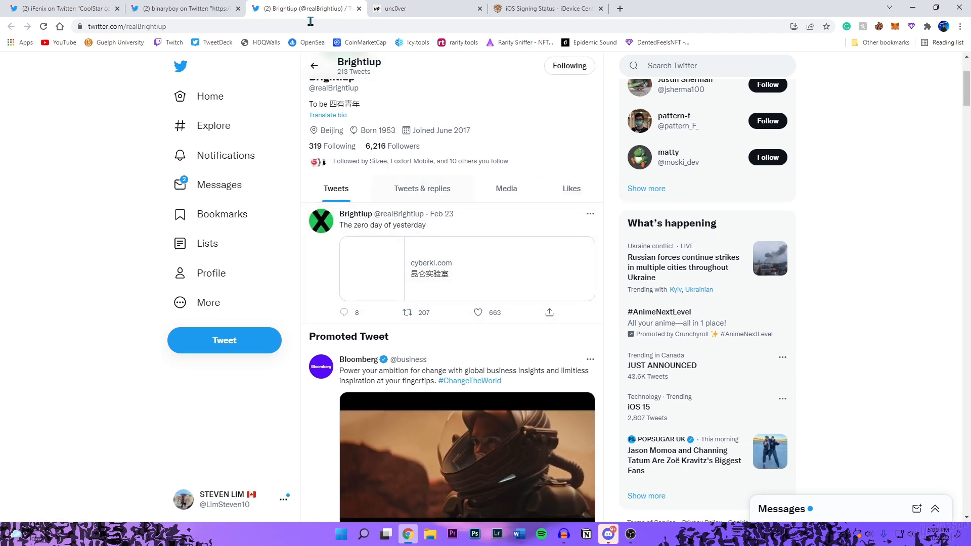
Return to binaryboy's desc_race iOS 15.1 exploit thread and read its replies top to bottom.
left_click(180, 8)
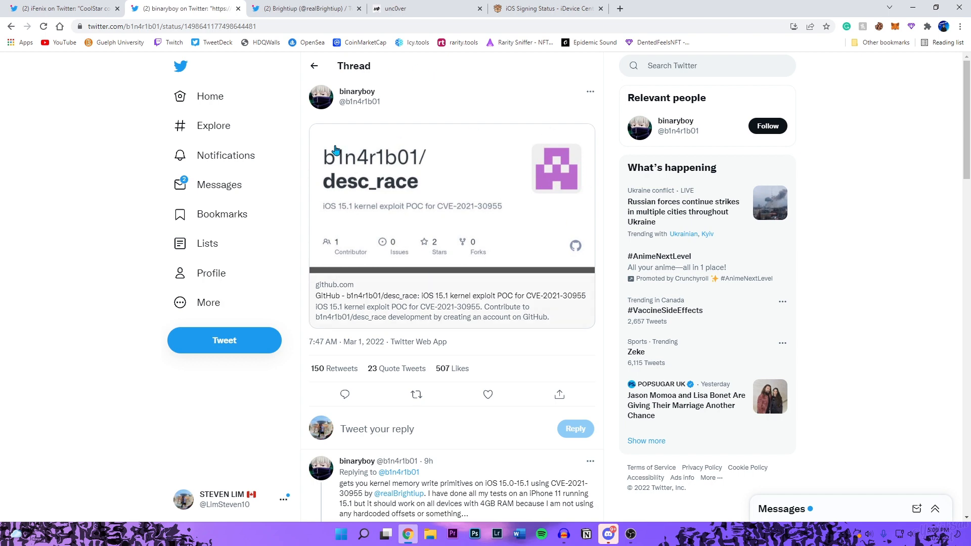
mouse_move(581, 179)
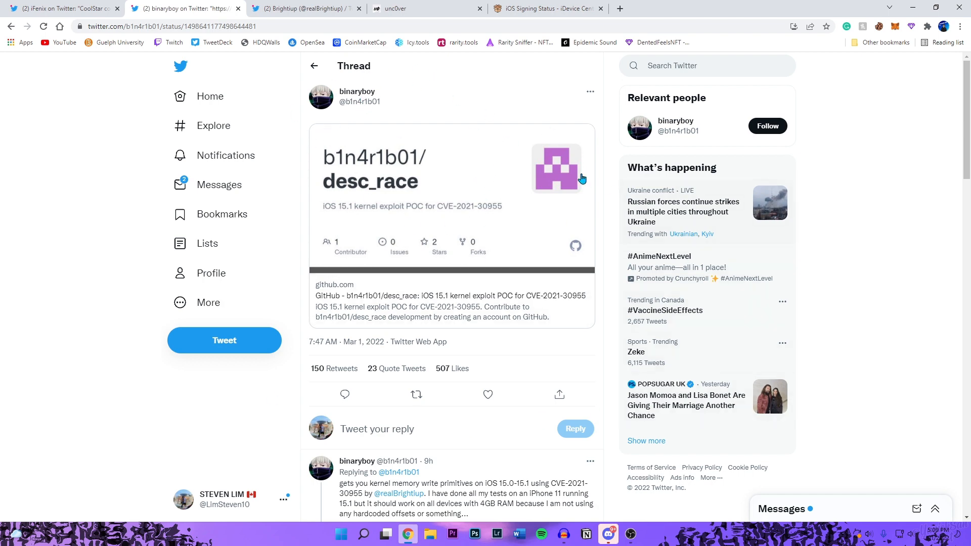
scroll("down", 3)
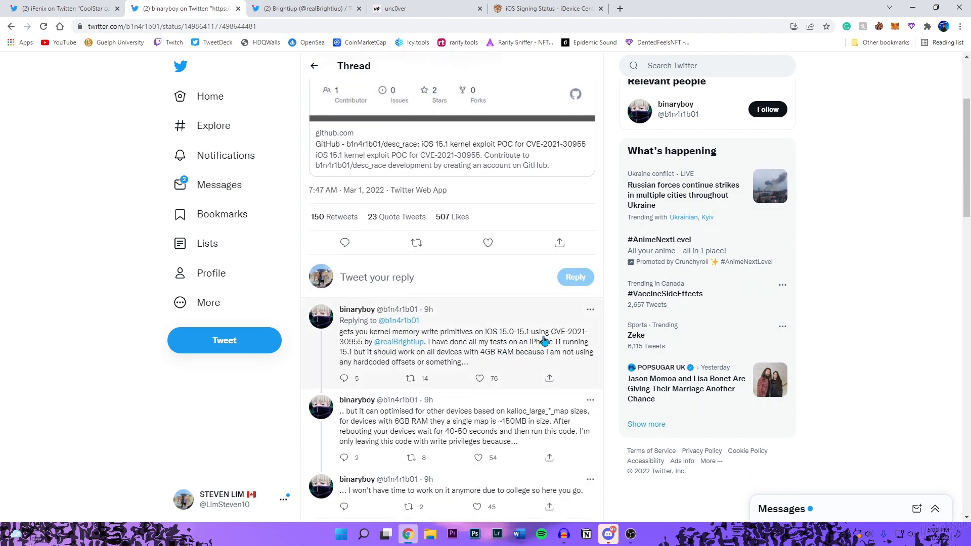
mouse_move(479, 373)
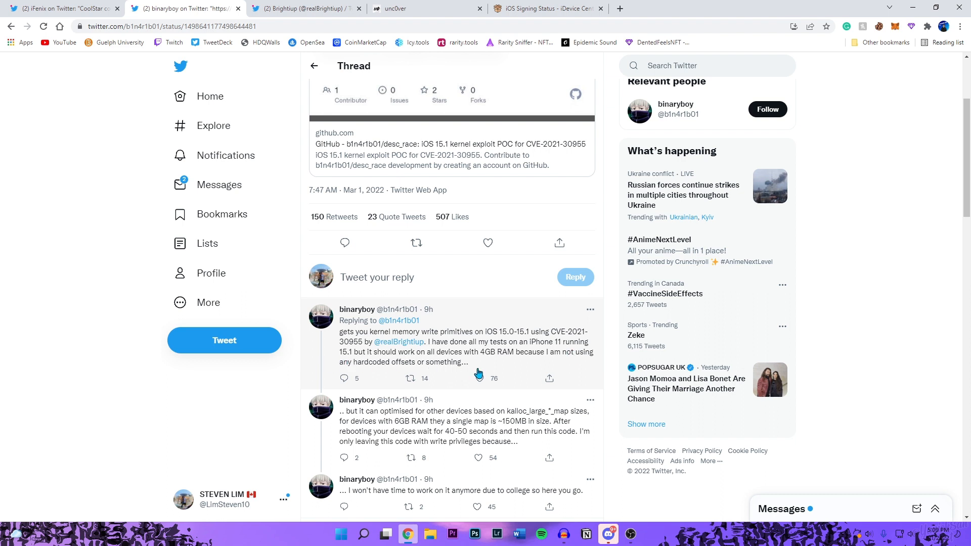
scroll("up", 3)
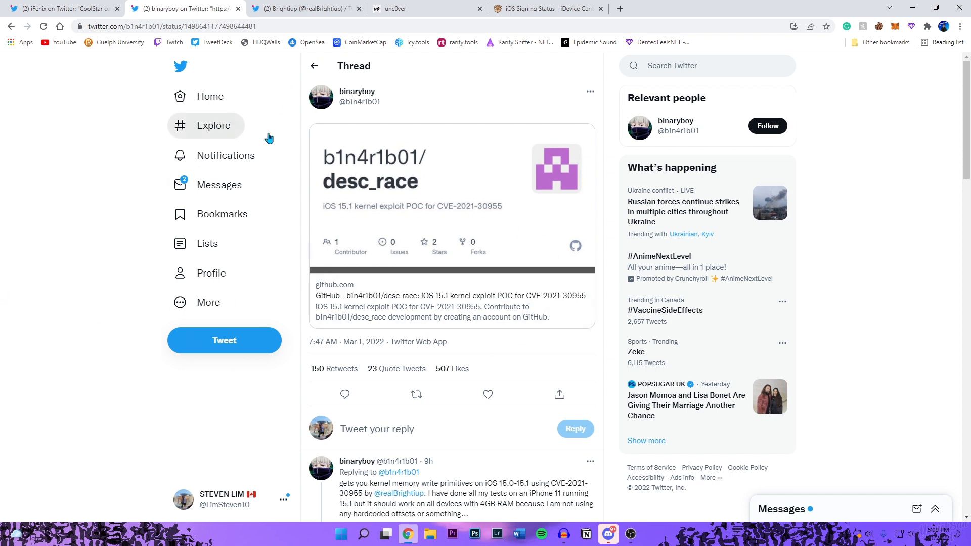
mouse_move(606, 188)
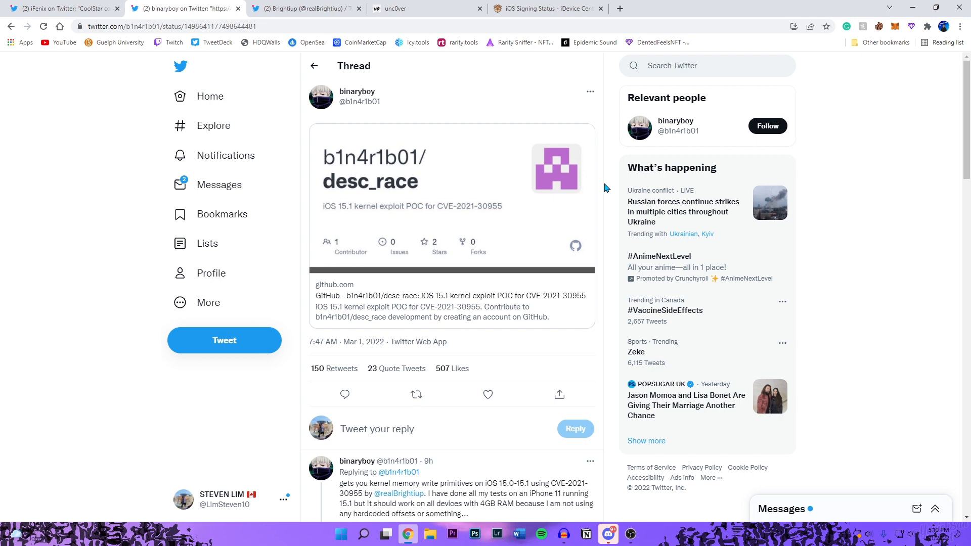
Show the unc0ver.dev homepage listing iOS 11.0–14.8 support and the v8.0.2 download.
left_click(421, 9)
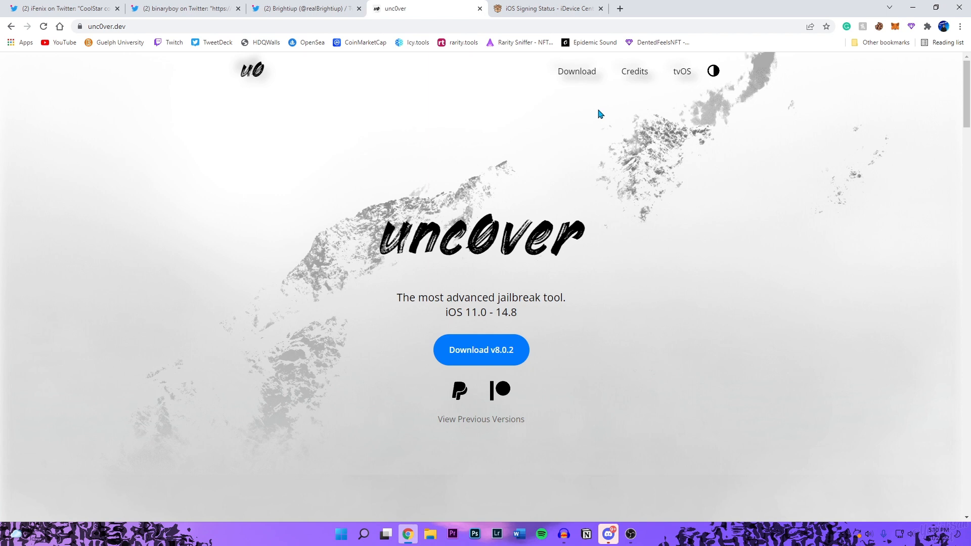
mouse_move(582, 103)
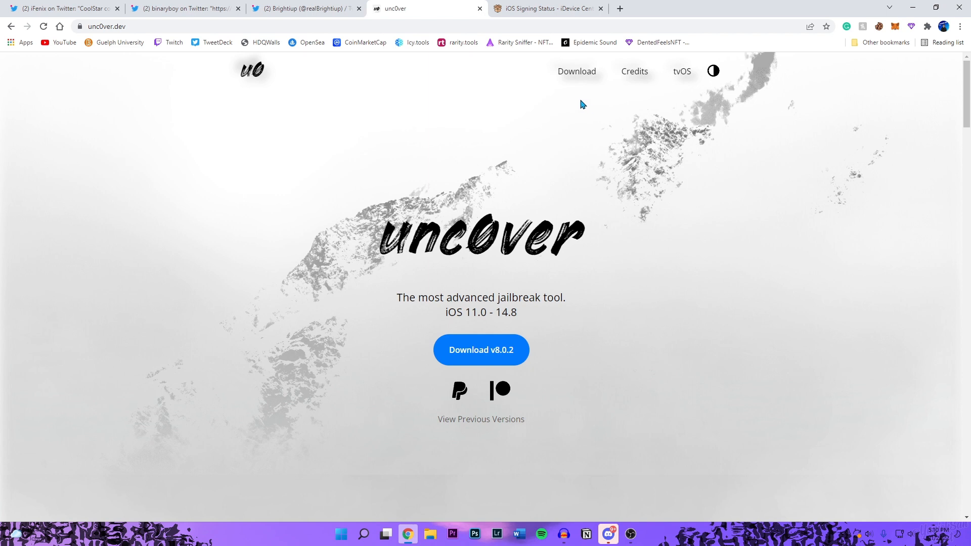
mouse_move(443, 159)
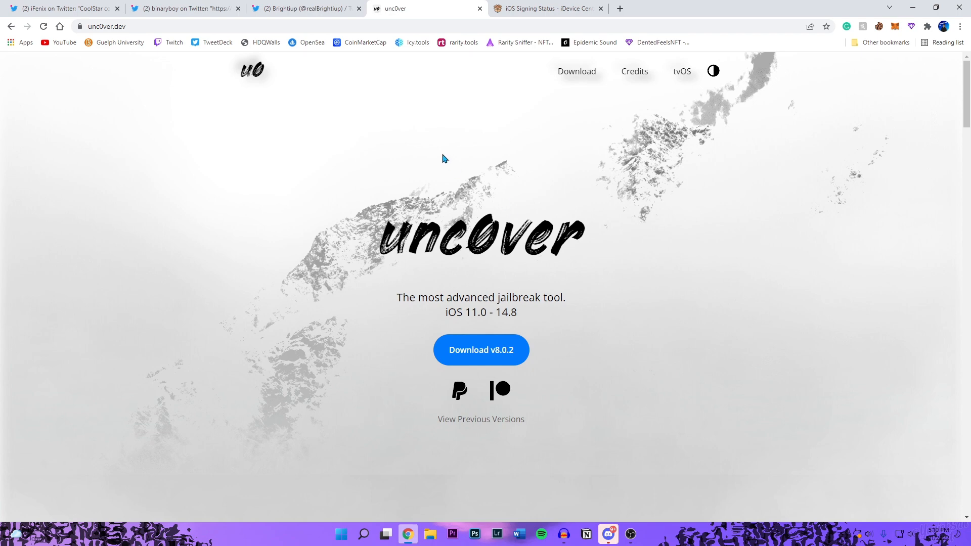
mouse_move(393, 218)
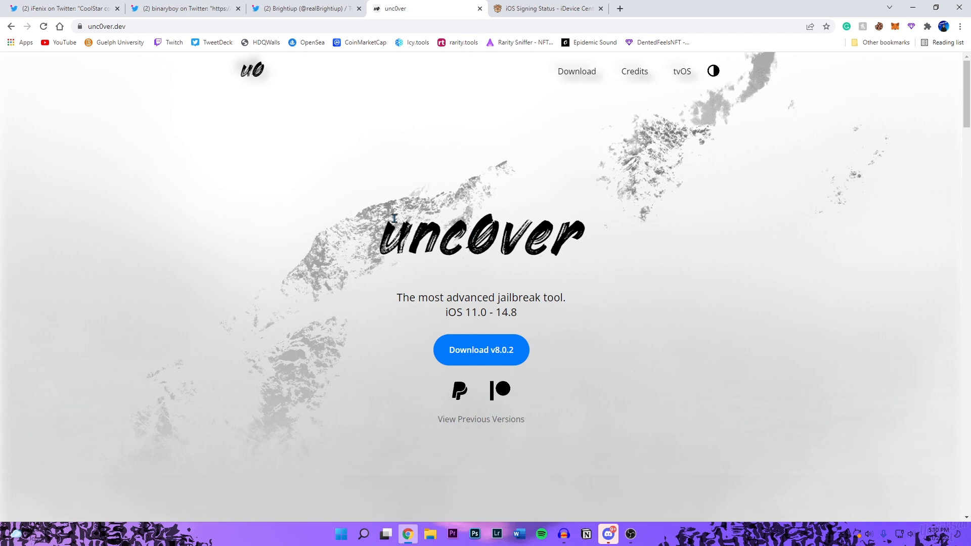
mouse_move(445, 220)
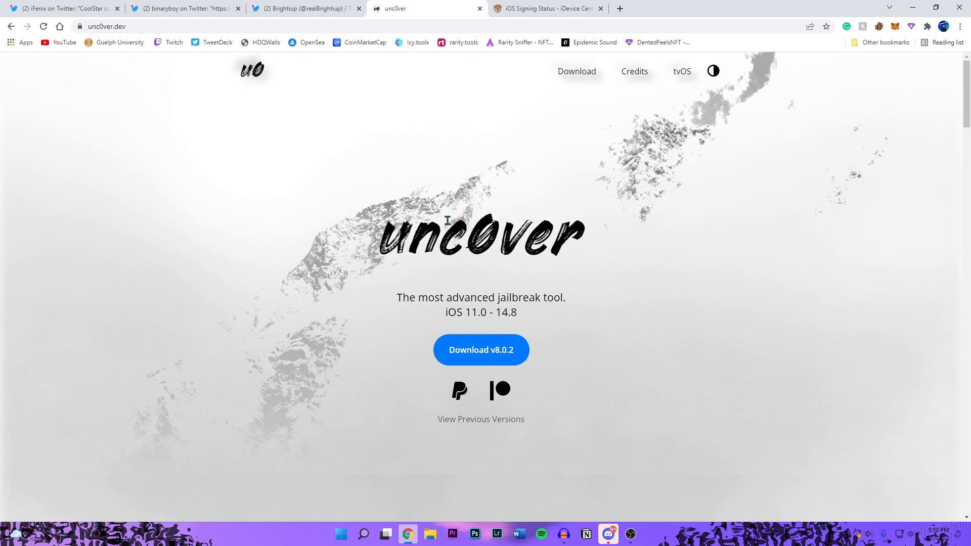
mouse_move(447, 214)
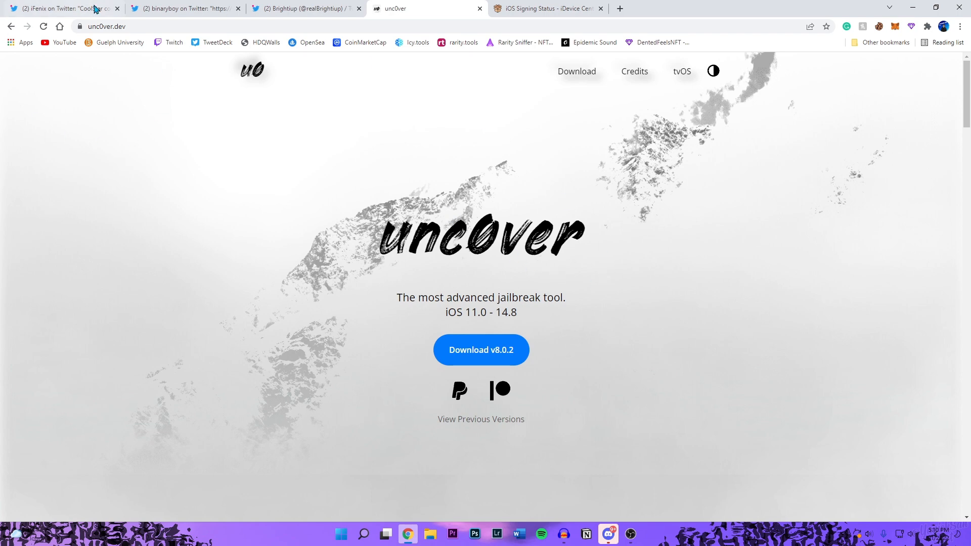
View iFenix's tweet and its Discord screenshot of CoolStar on the iOS 15.0–15.1.1 exploit.
left_click(59, 8)
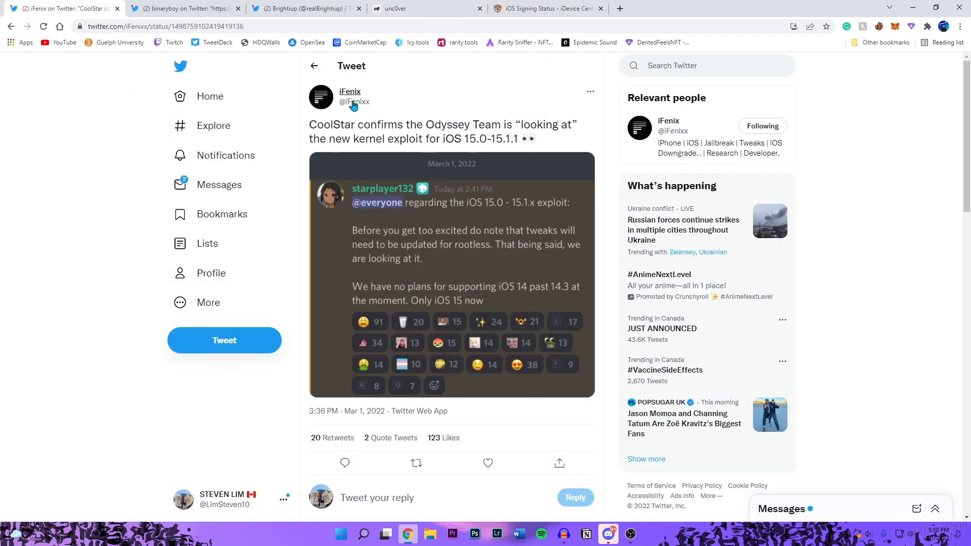
mouse_move(551, 178)
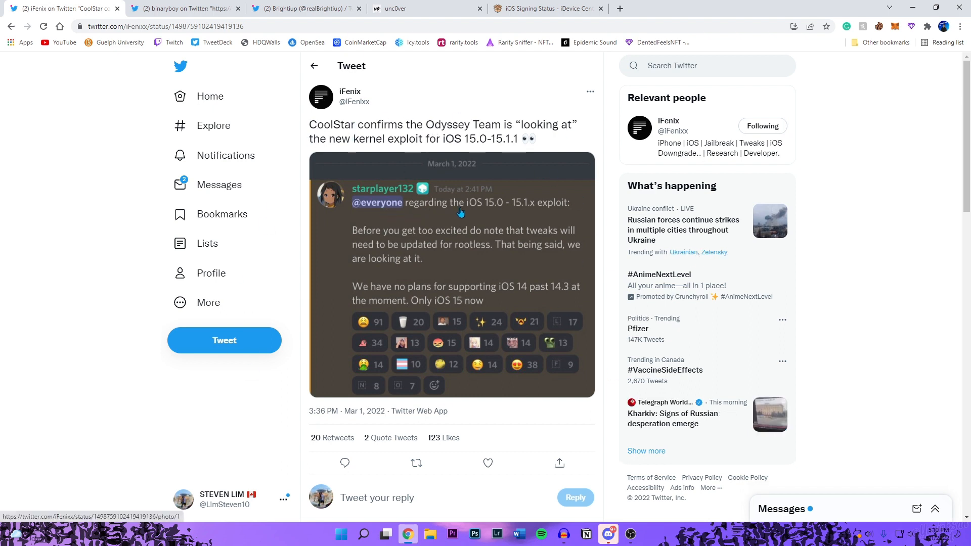
mouse_move(495, 215)
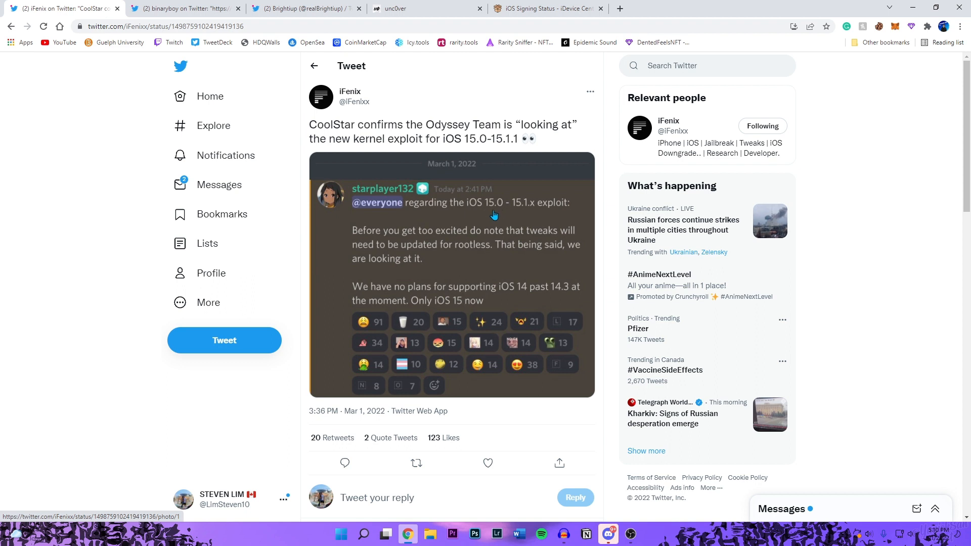
mouse_move(527, 210)
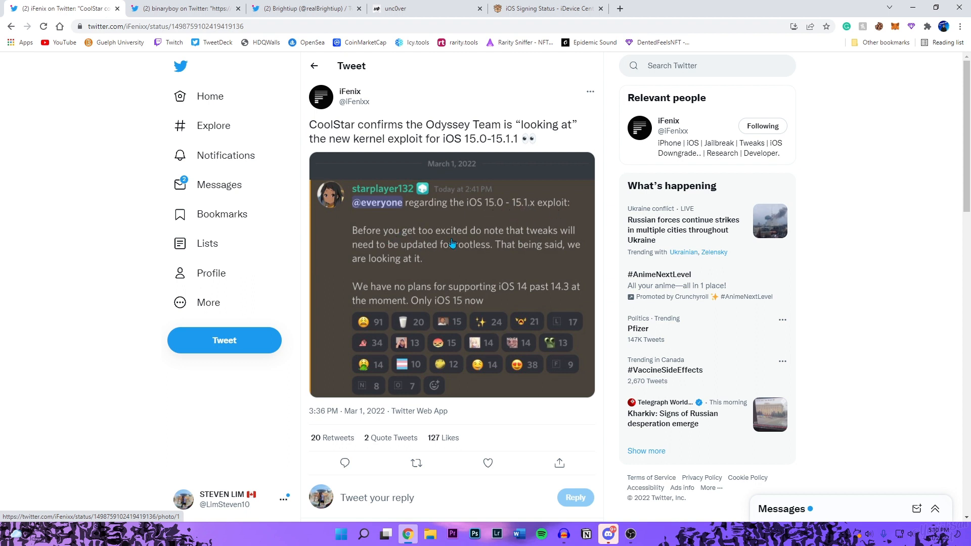
mouse_move(462, 256)
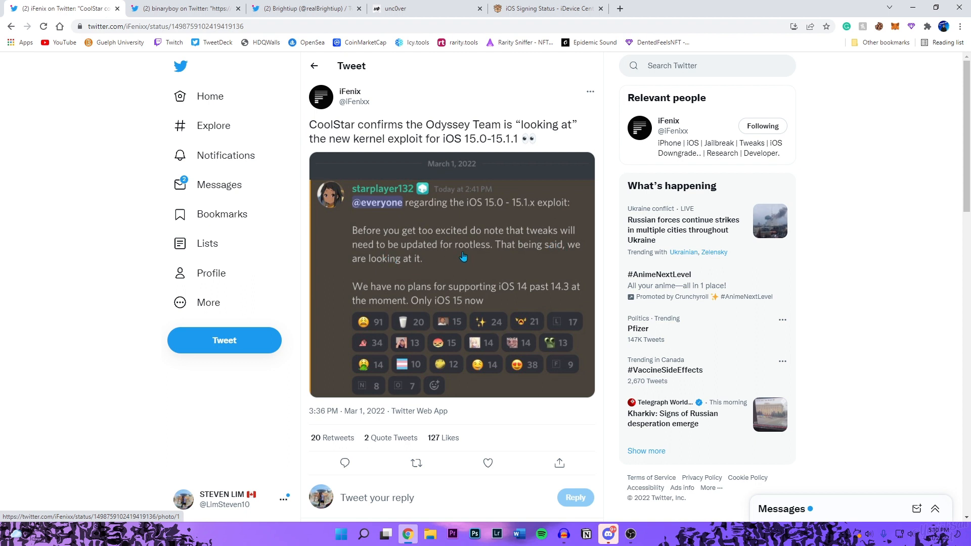
mouse_move(468, 283)
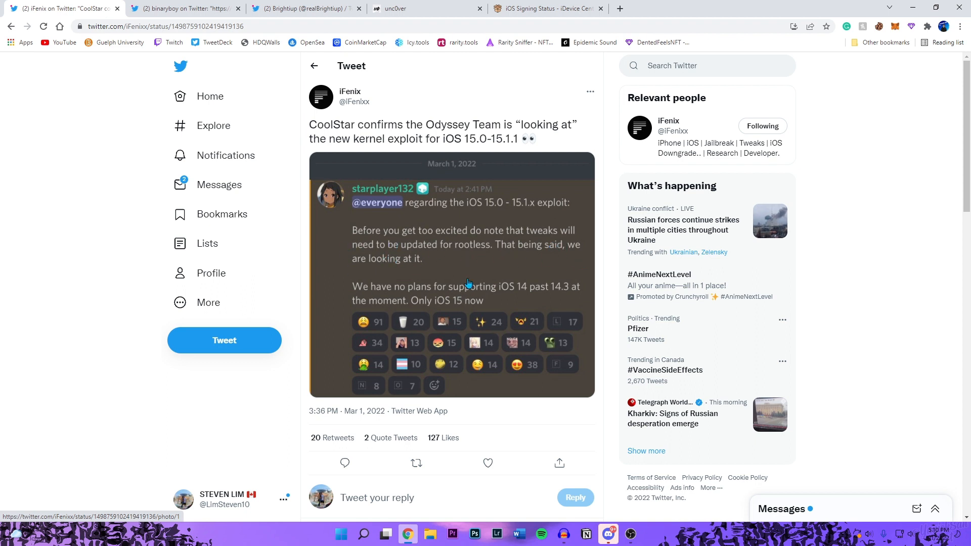
mouse_move(515, 300)
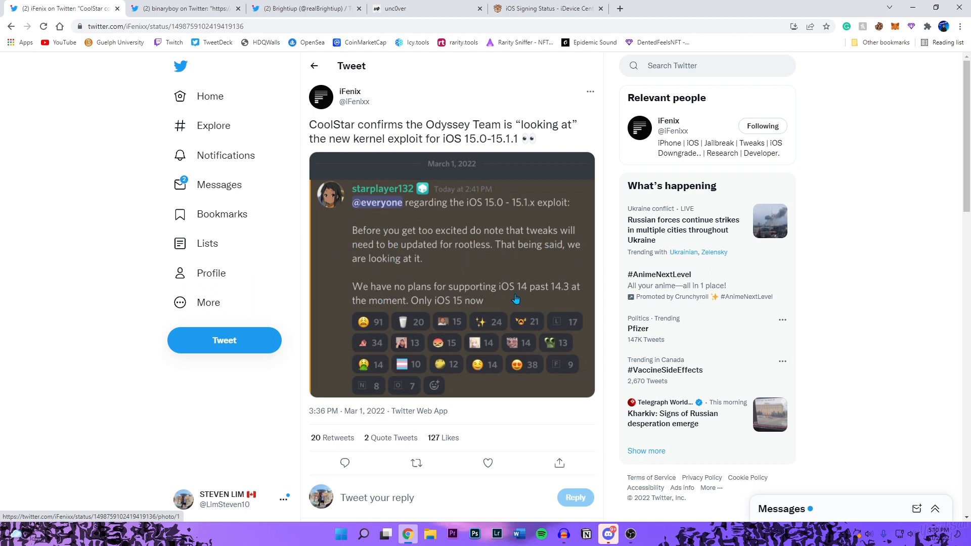
mouse_move(575, 297)
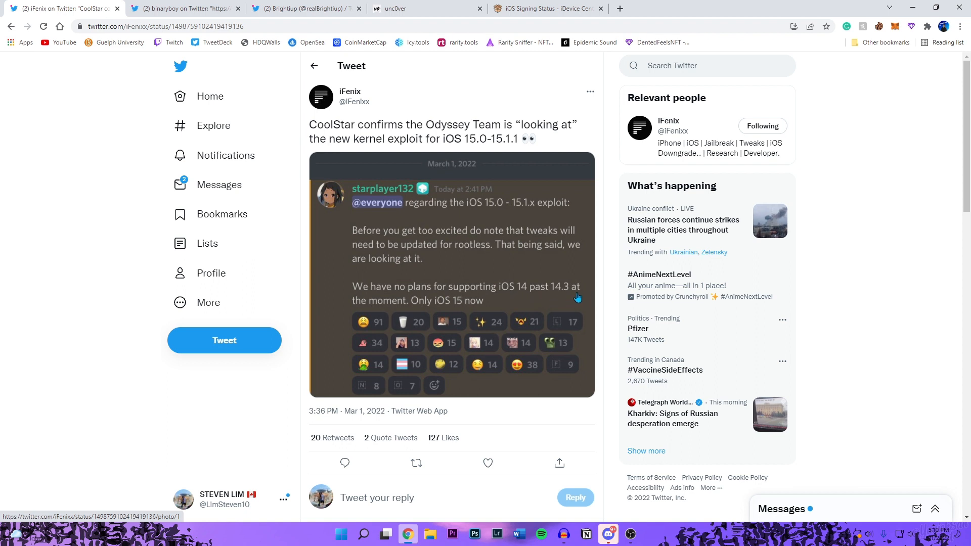
mouse_move(531, 215)
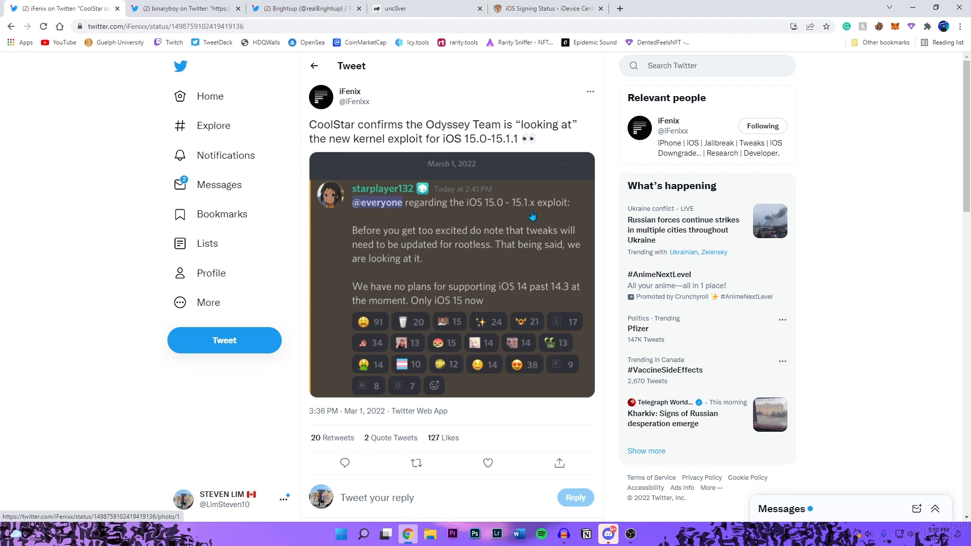
mouse_move(583, 219)
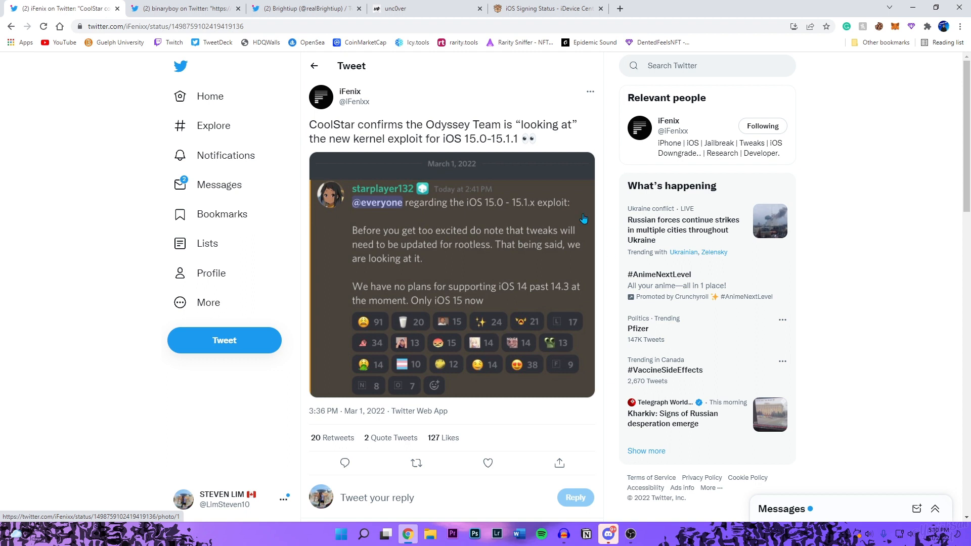
left_click(416, 463)
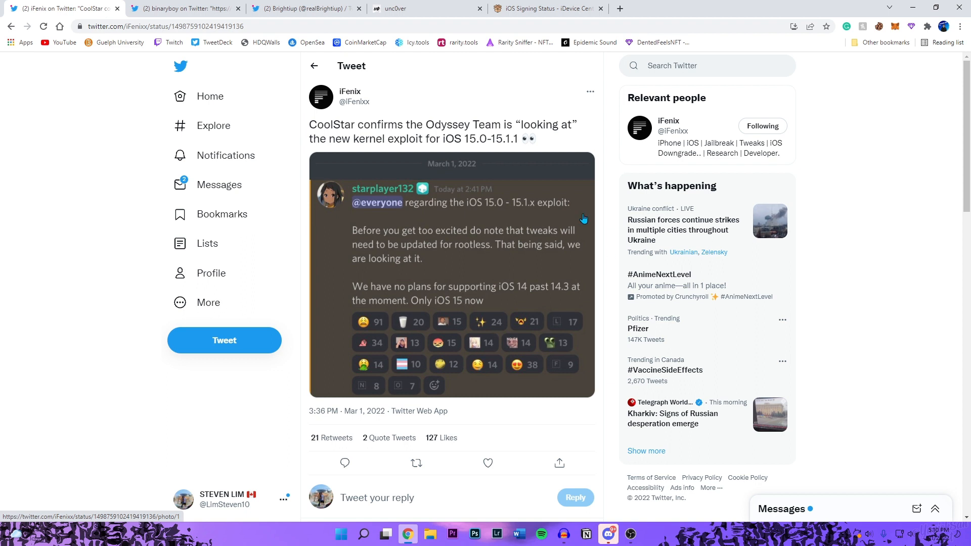
mouse_move(576, 257)
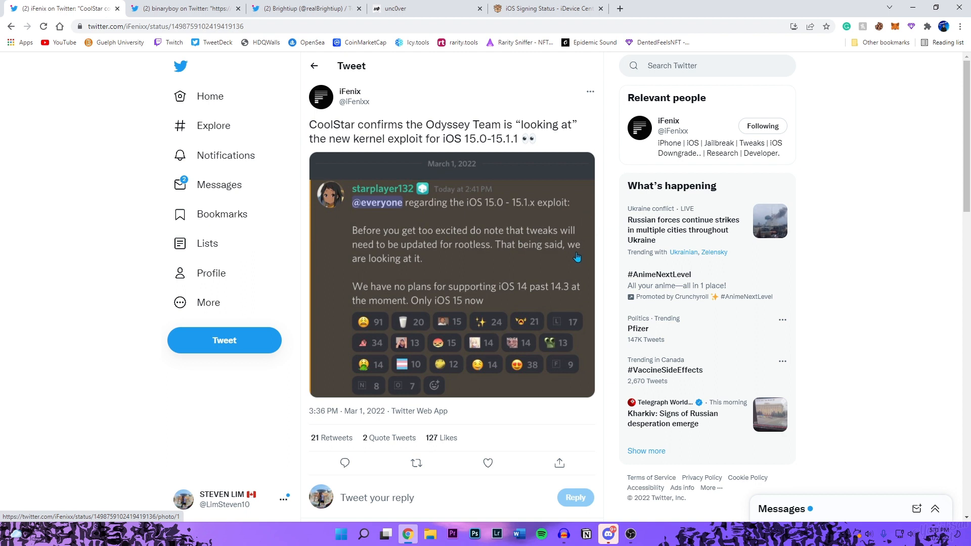
mouse_move(534, 348)
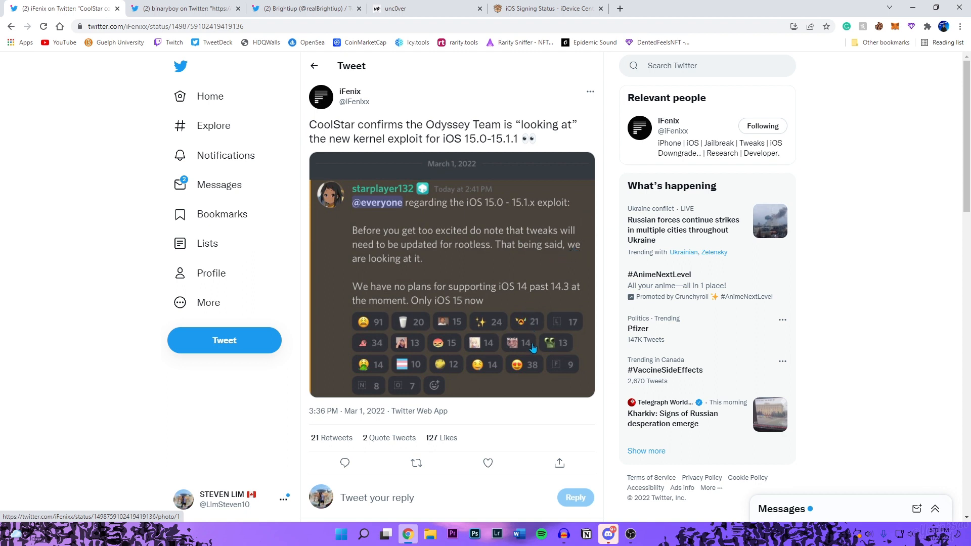
mouse_move(599, 356)
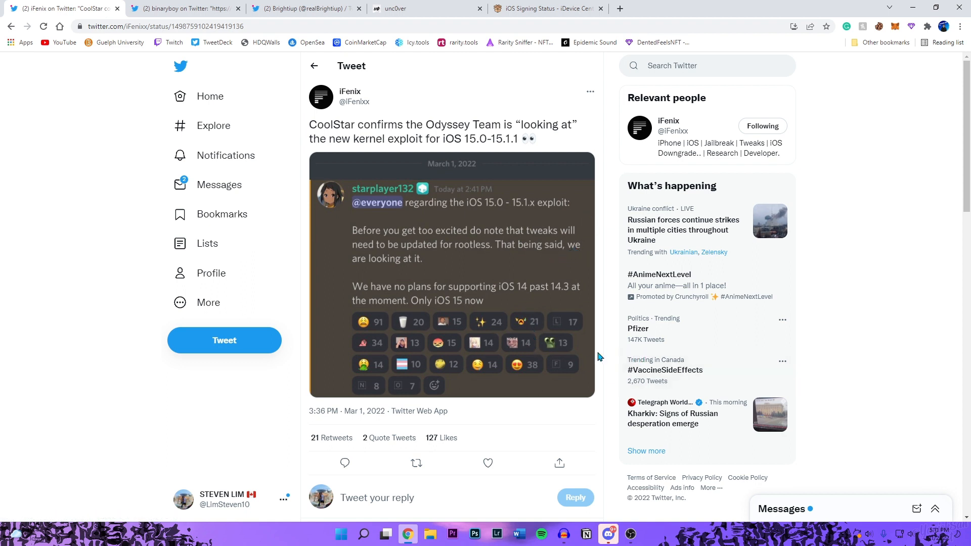
On the iOS Signing Status page, select iPhone14,2 to load its signed and unsigned releases.
left_click(547, 8)
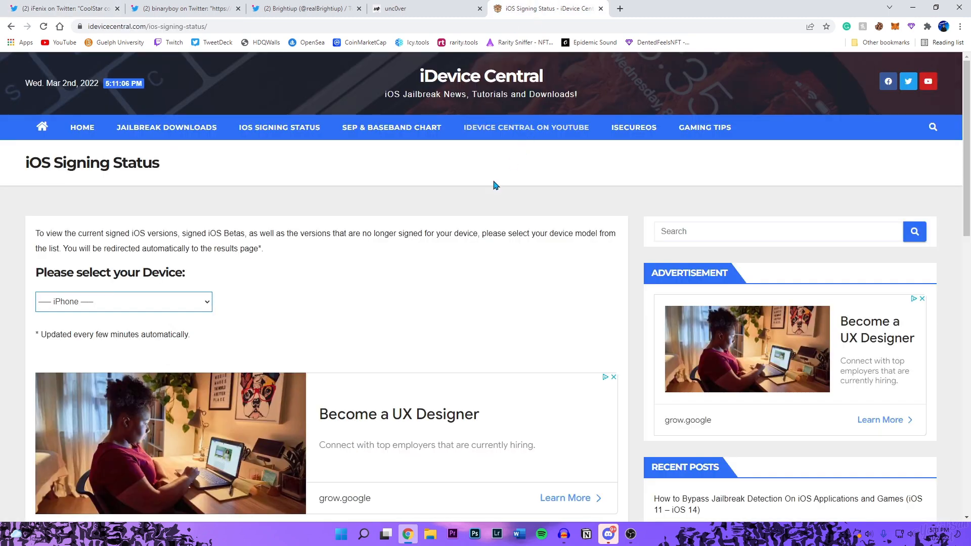
scroll("down", 3)
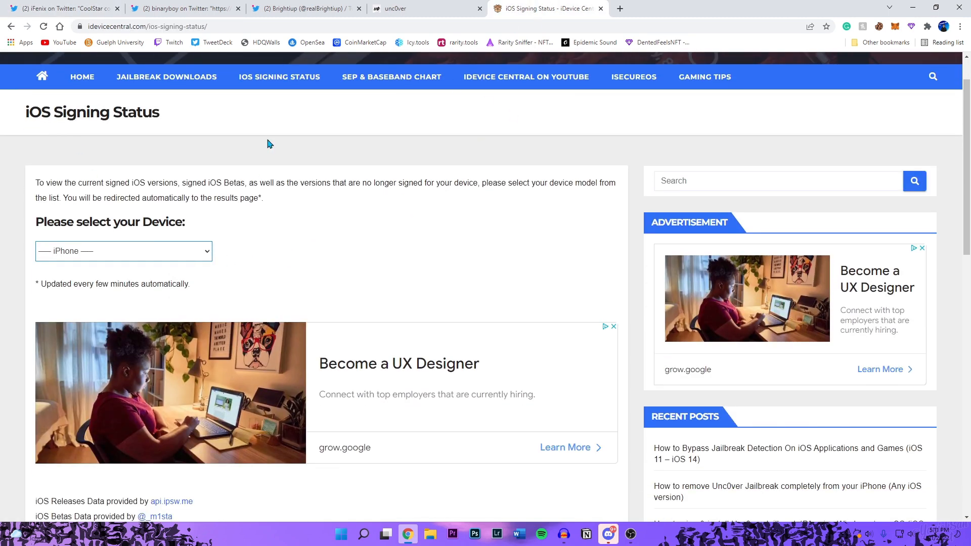
mouse_move(450, 213)
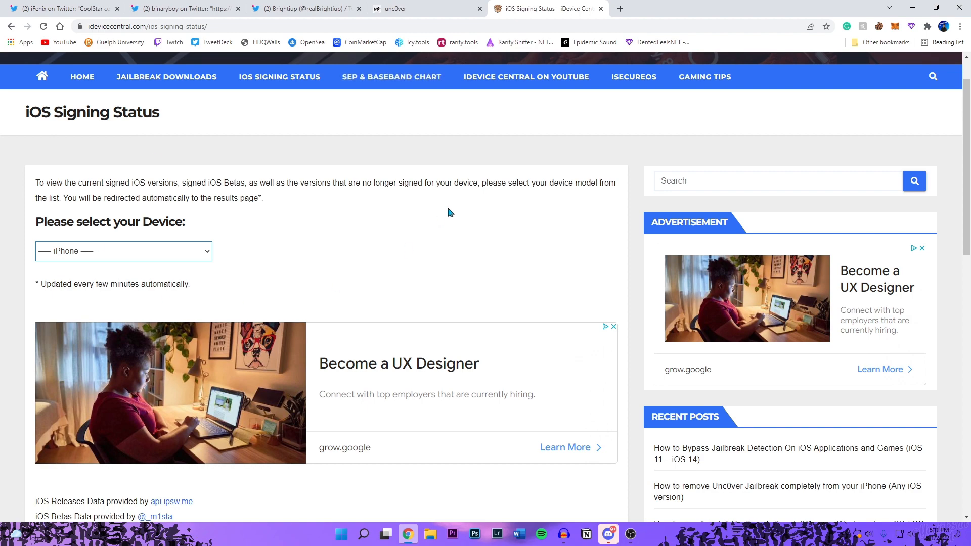
scroll("down", 3)
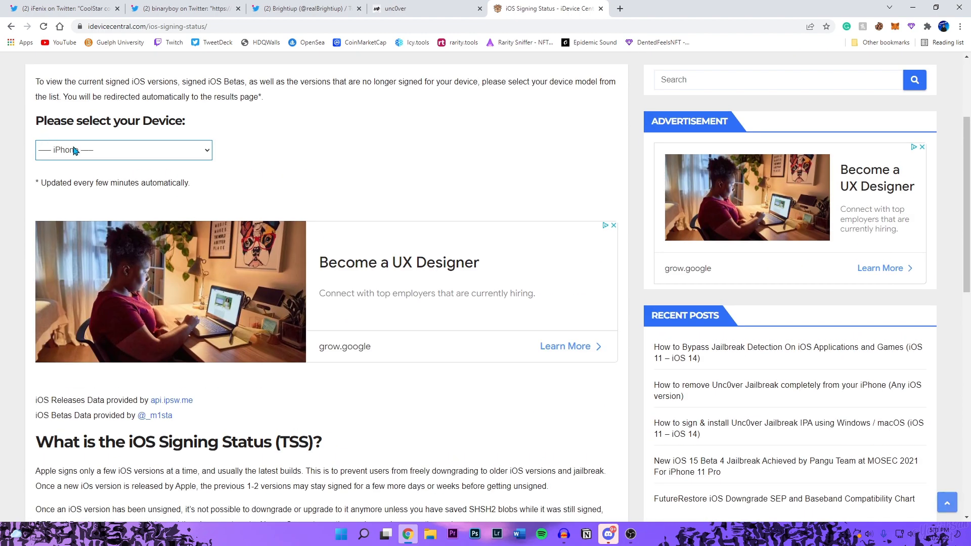
left_click(124, 150)
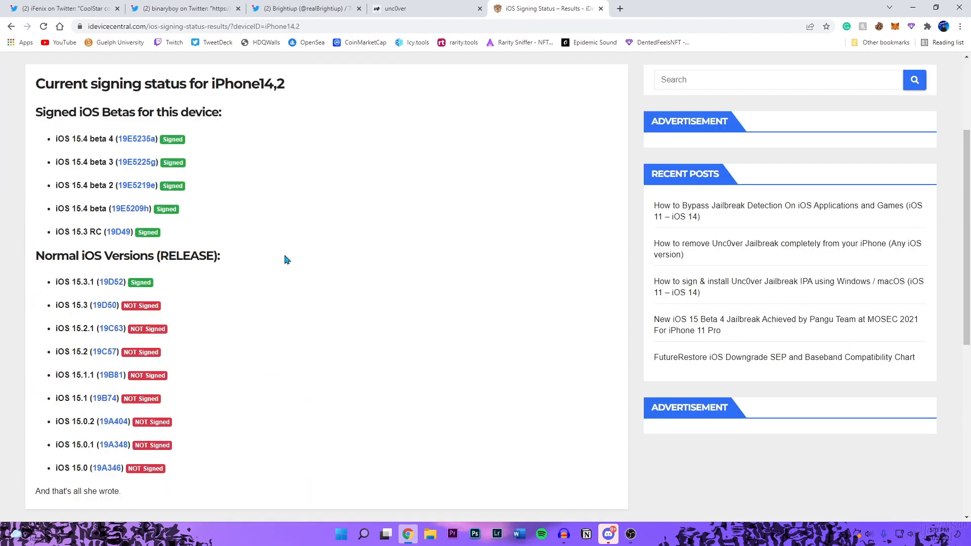
mouse_move(316, 248)
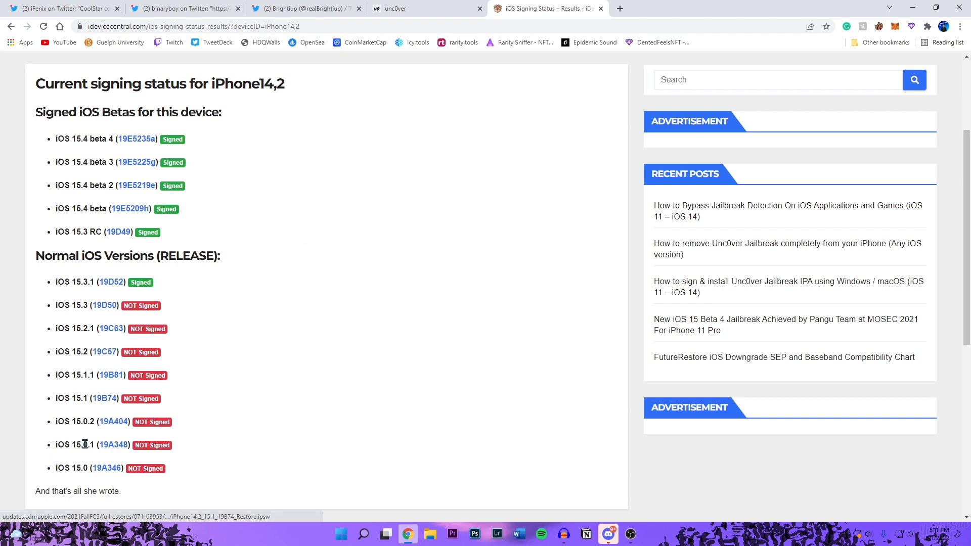
mouse_move(100, 453)
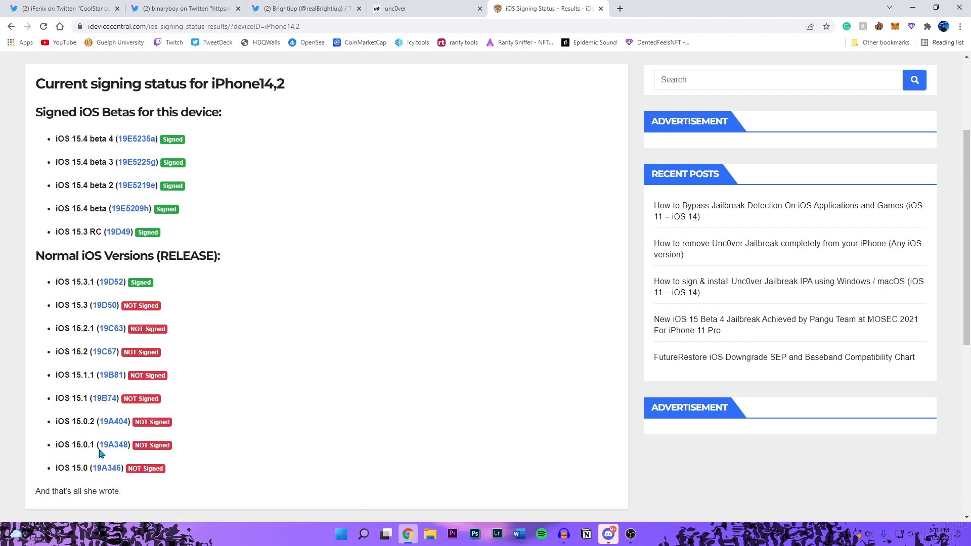
mouse_move(87, 411)
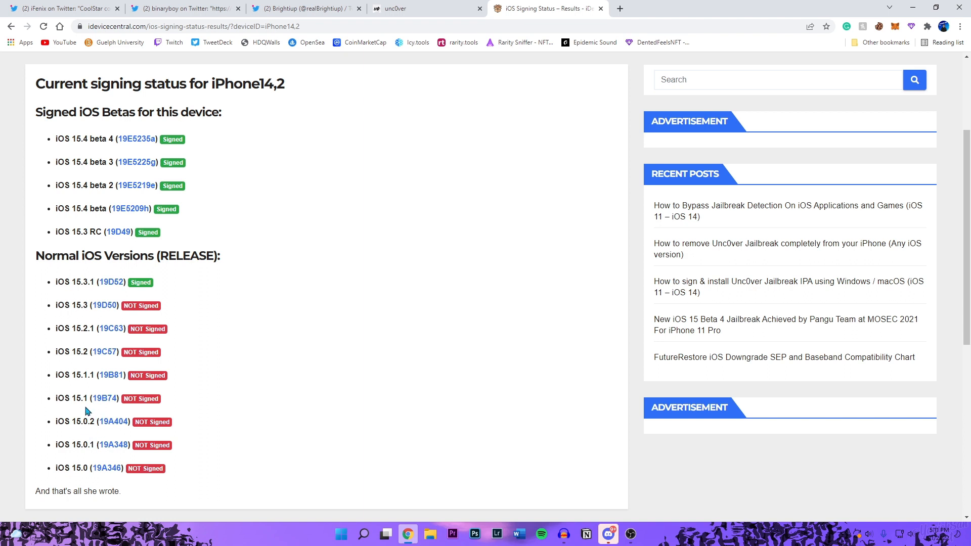
mouse_move(100, 399)
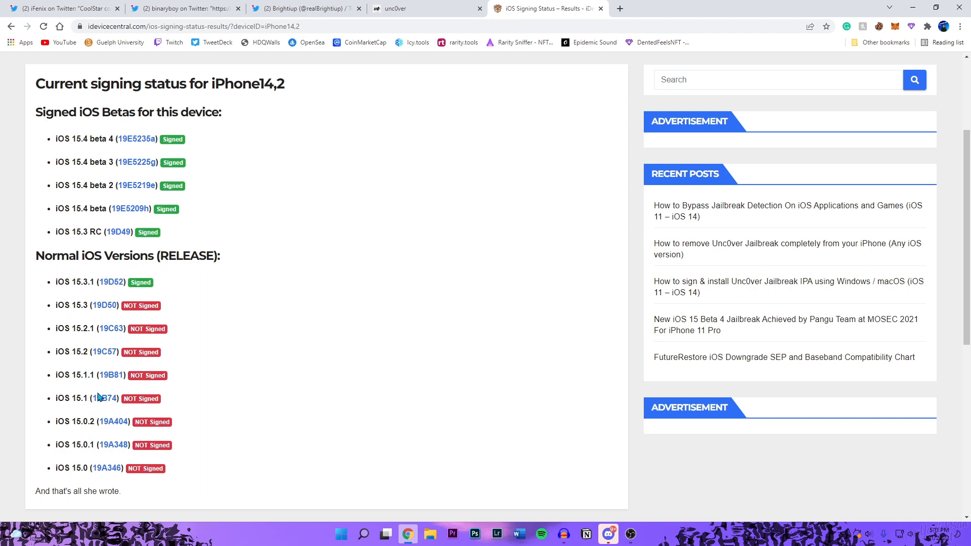
mouse_move(88, 366)
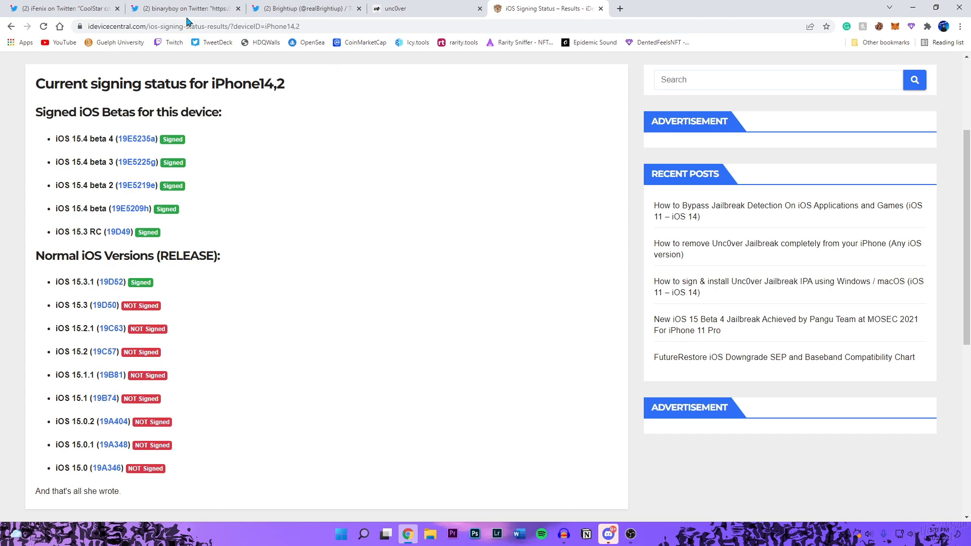
Reopen binaryboy's desc_race thread and scroll to the iOS 15.0–15.1 memory-write replies.
left_click(180, 8)
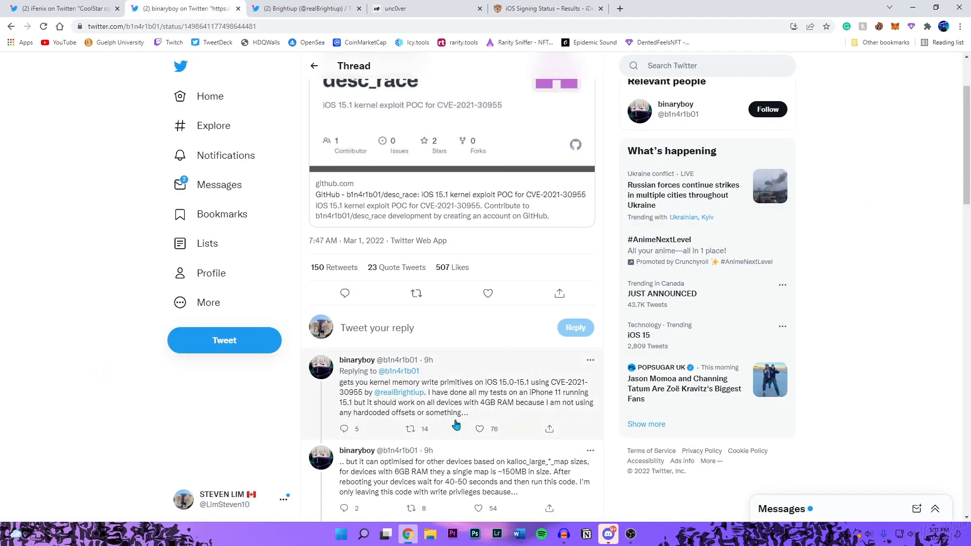
scroll("down", 3)
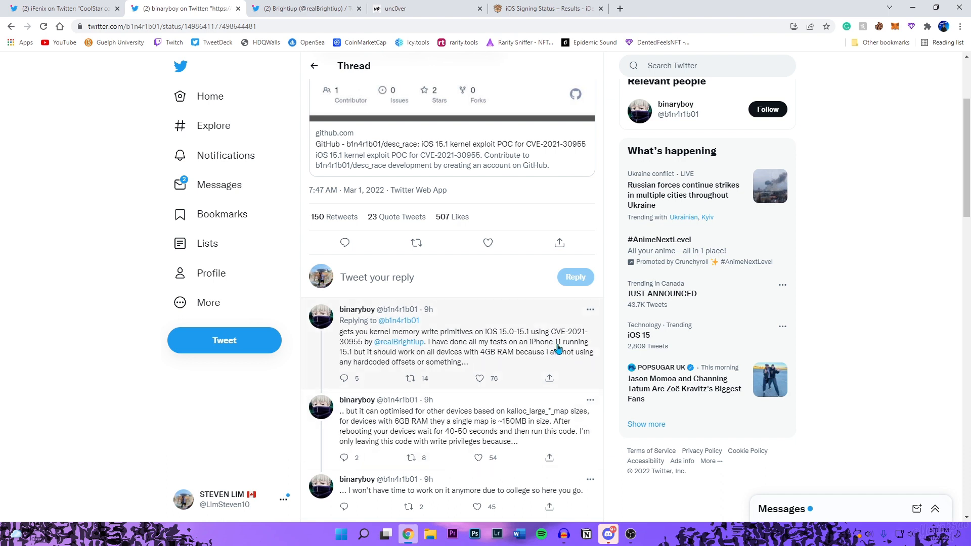
mouse_move(362, 356)
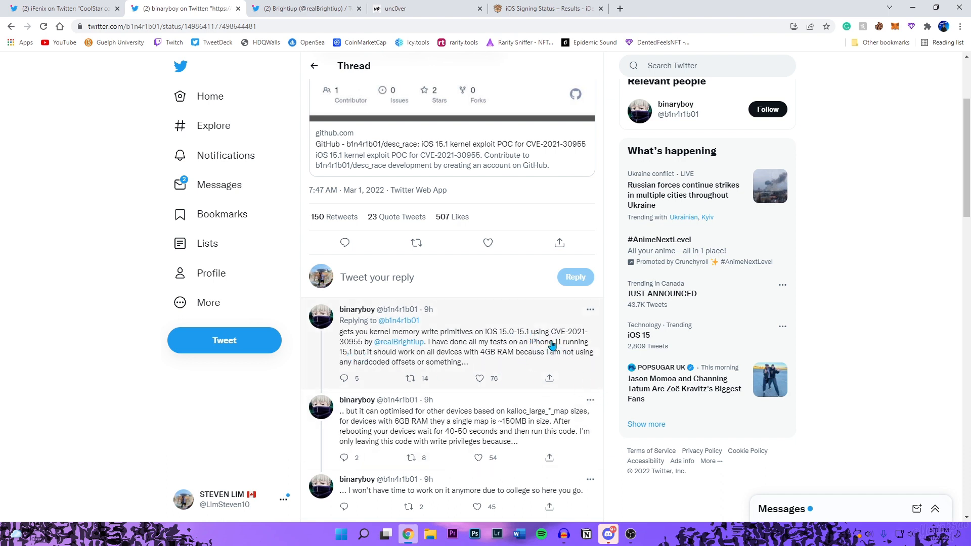
mouse_move(574, 361)
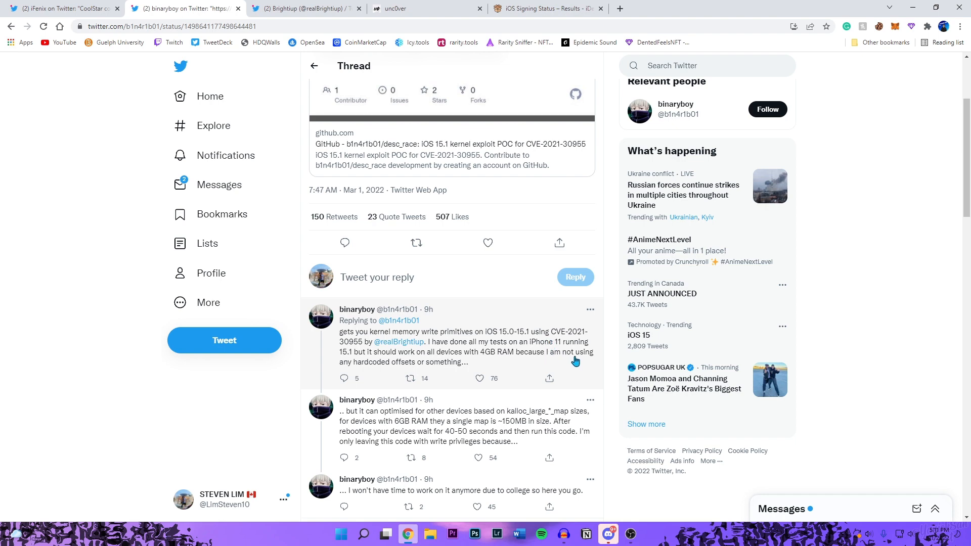
mouse_move(547, 9)
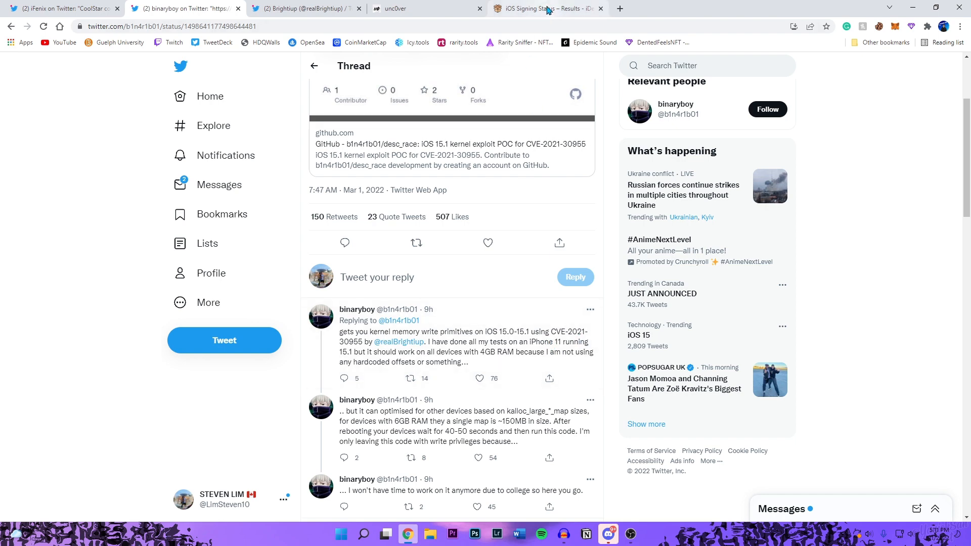
Return to the signing status results showing iPhone12,1 with only iOS 15.3.1 signed.
left_click(547, 8)
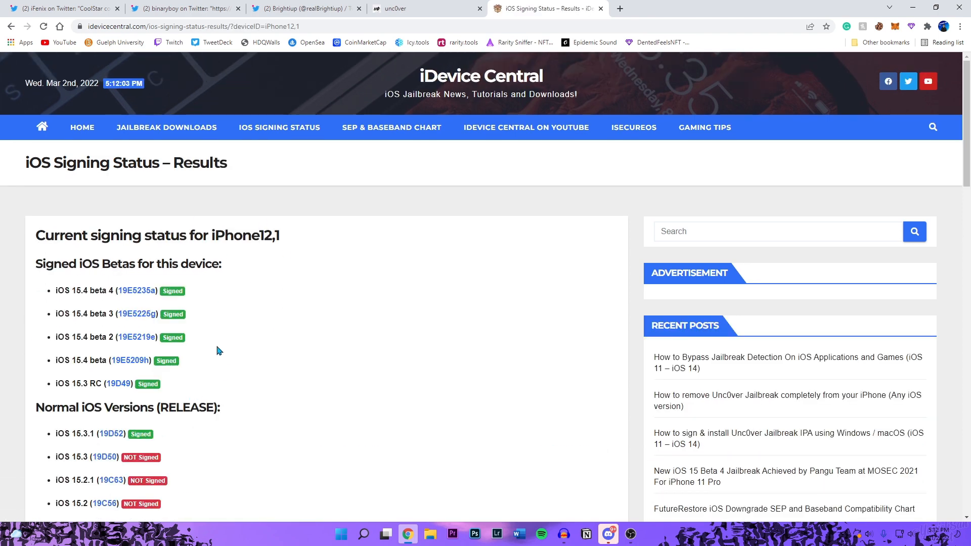
scroll("down", 3)
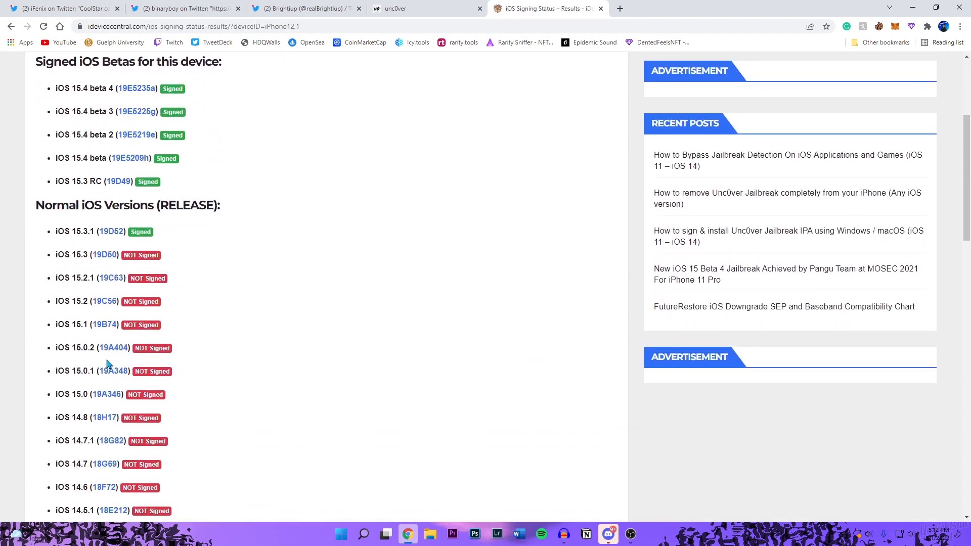
mouse_move(103, 310)
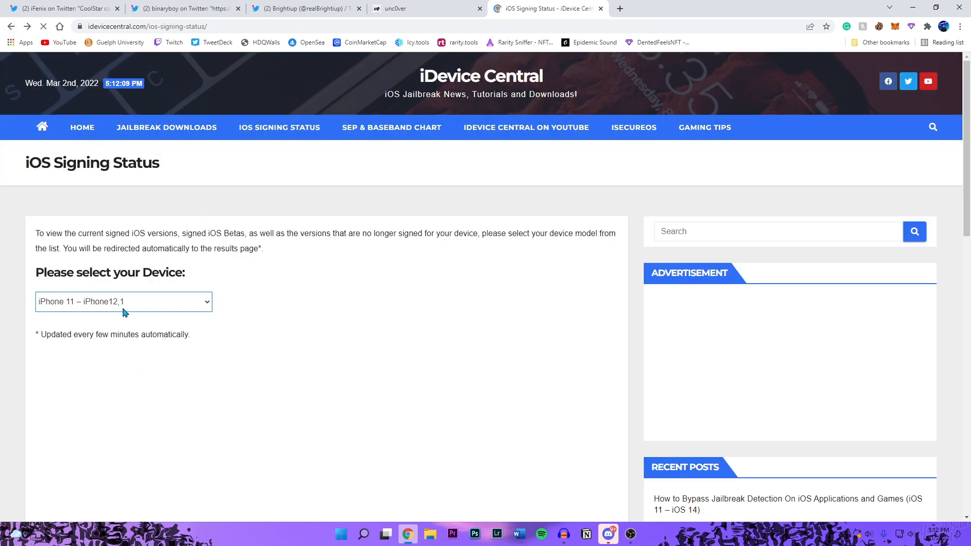
Select 'iPhone 13 Pro – iPhone14,2' and review its results: 15.3.1 signed, 15.0–15.3 unsigned.
left_click(122, 301)
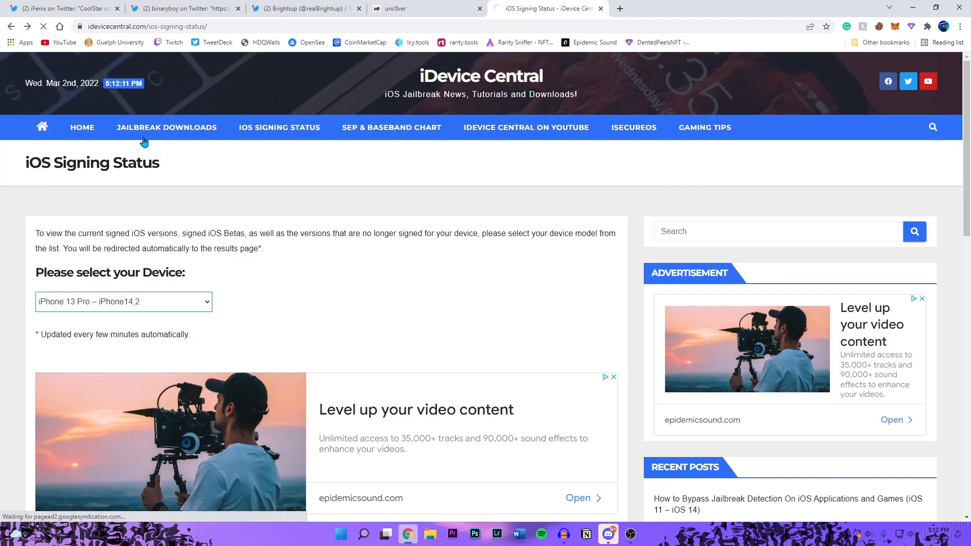
left_click(124, 302)
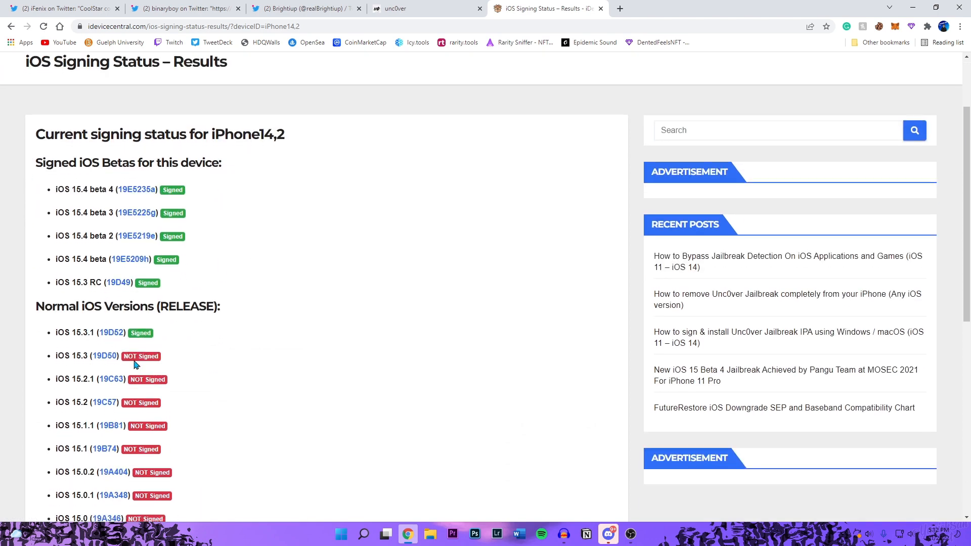
scroll("down", 3)
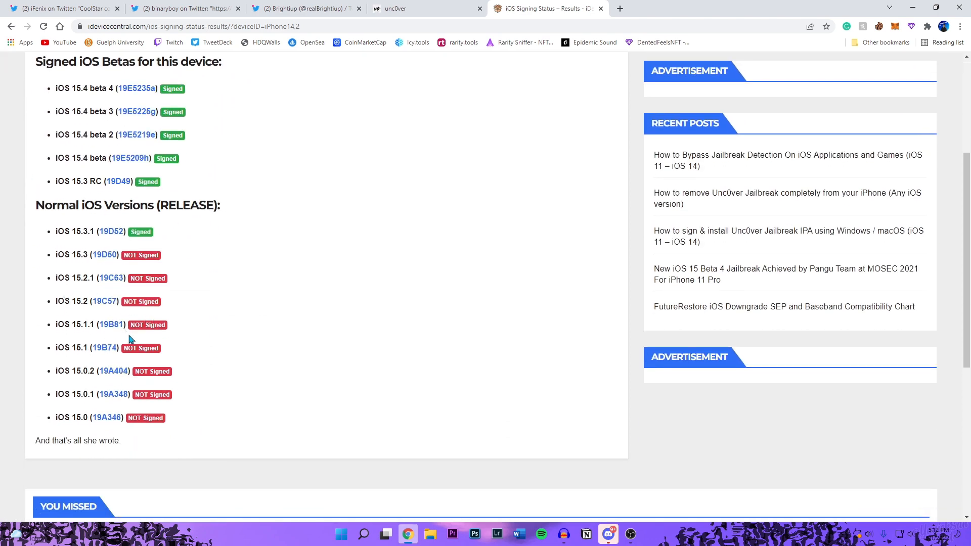
mouse_move(143, 430)
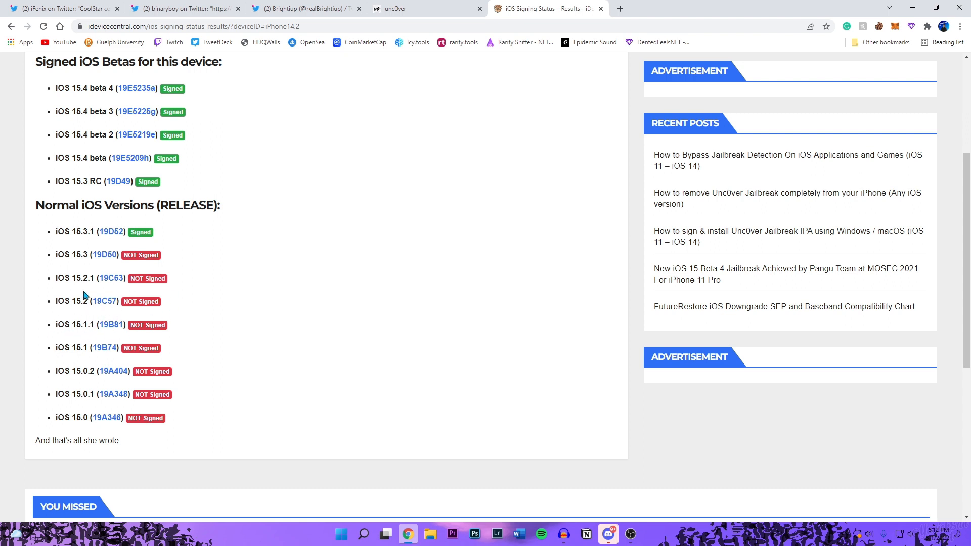
mouse_move(97, 311)
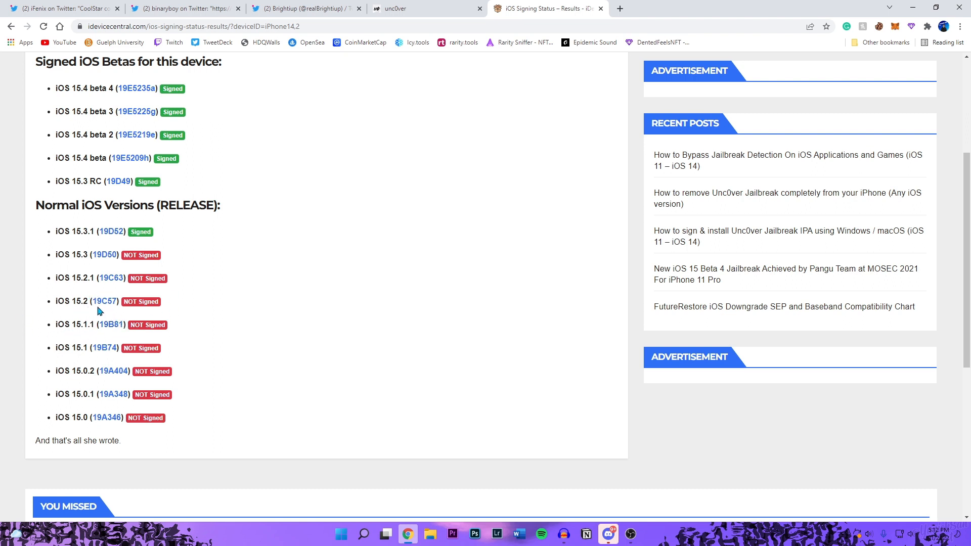
mouse_move(85, 317)
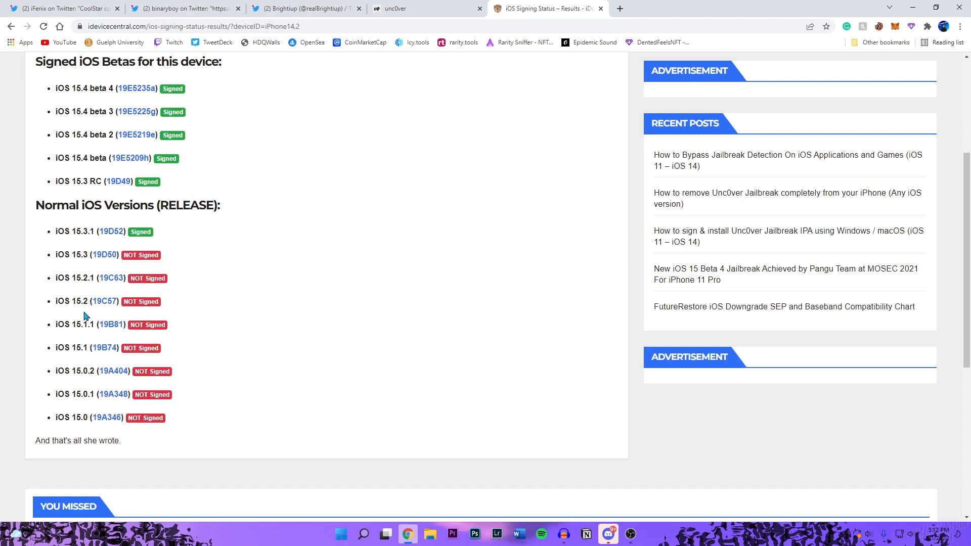
mouse_move(117, 168)
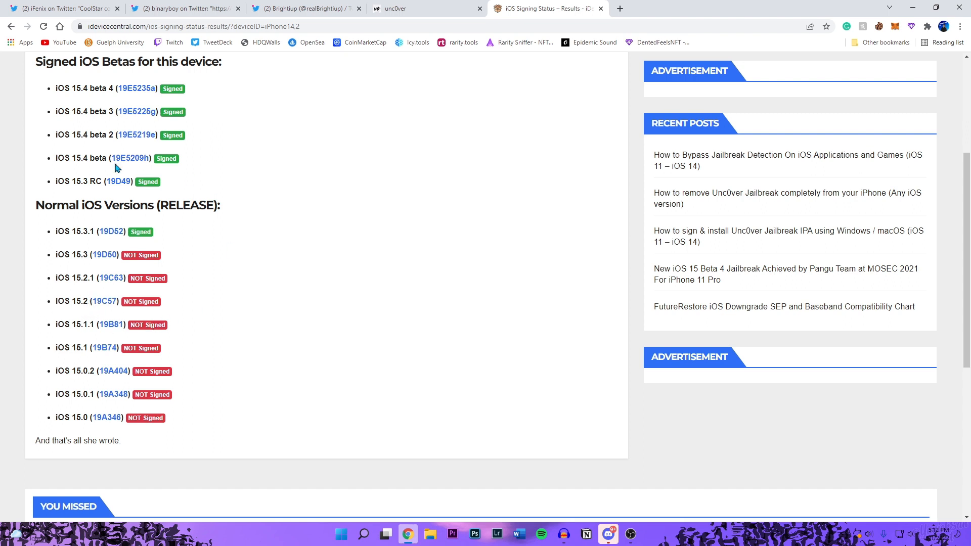
mouse_move(108, 198)
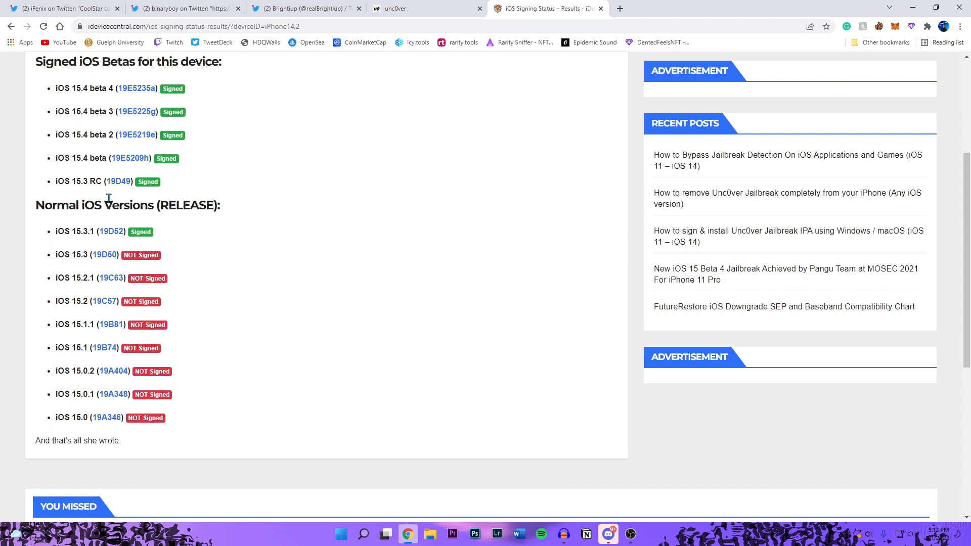
mouse_move(111, 199)
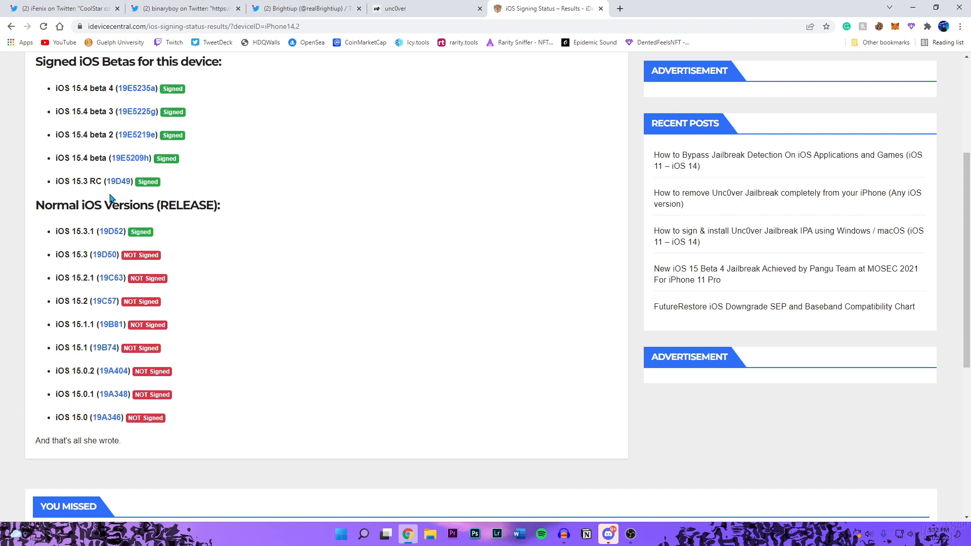
mouse_move(166, 181)
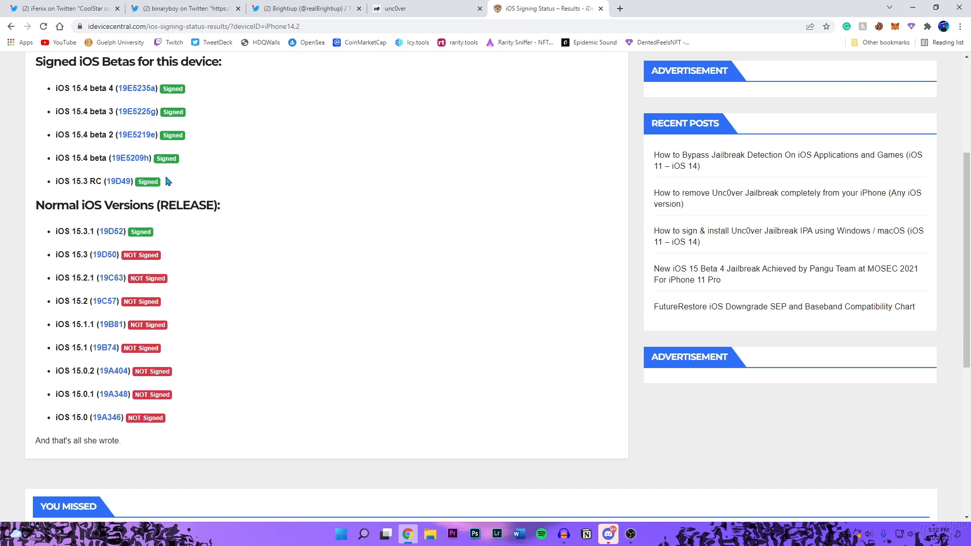
mouse_move(129, 244)
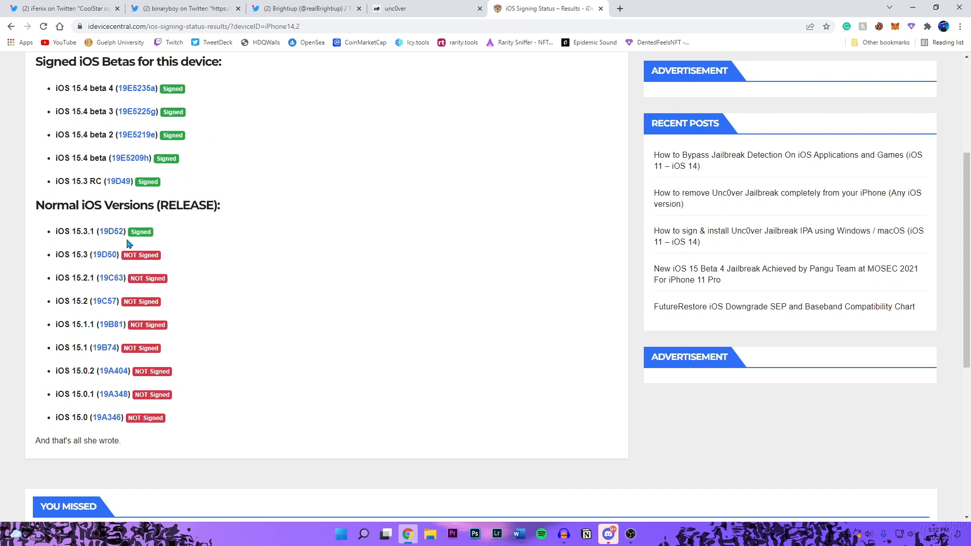
mouse_move(169, 260)
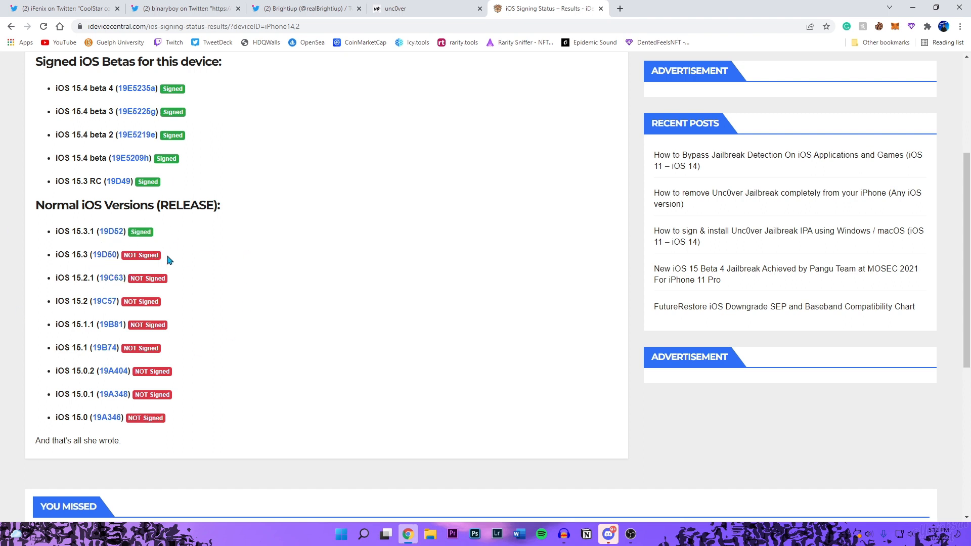
mouse_move(241, 291)
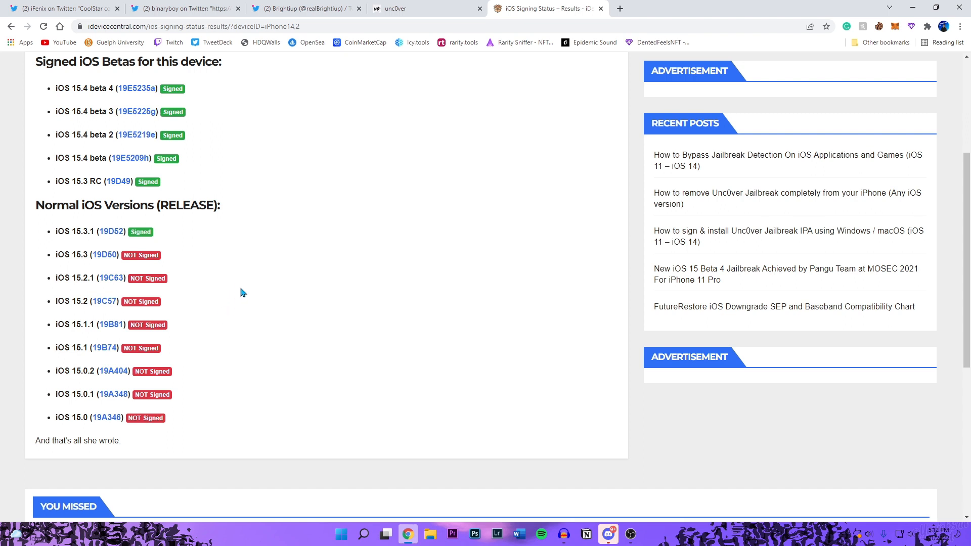
mouse_move(240, 261)
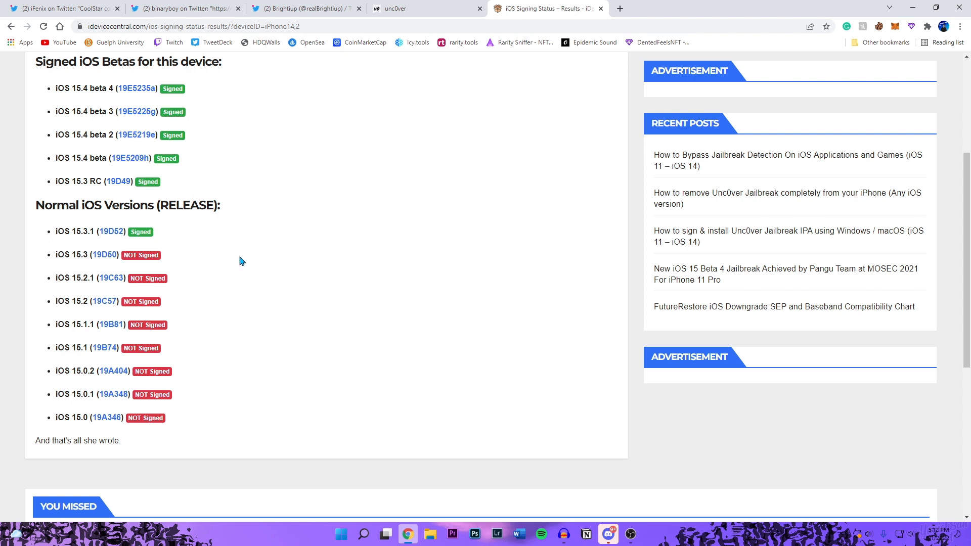
mouse_move(245, 309)
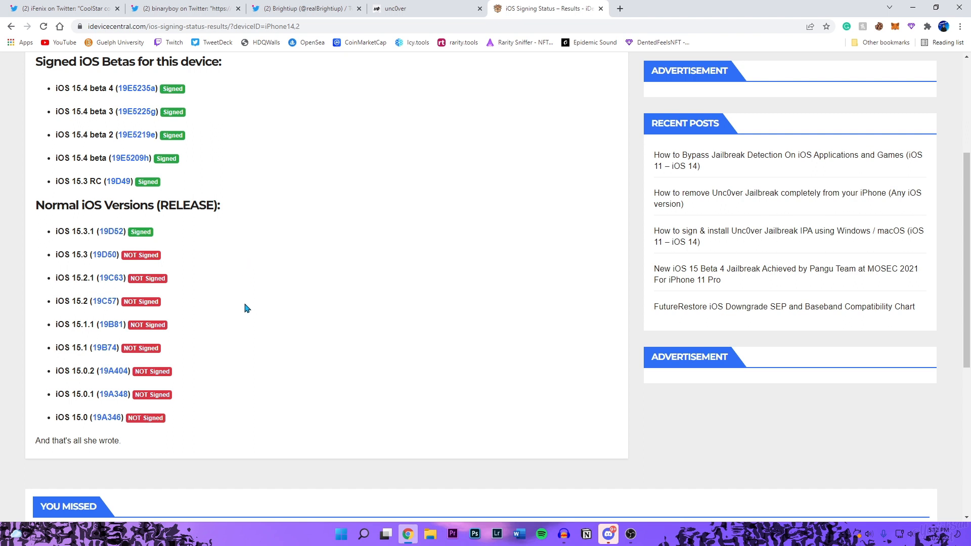
mouse_move(90, 293)
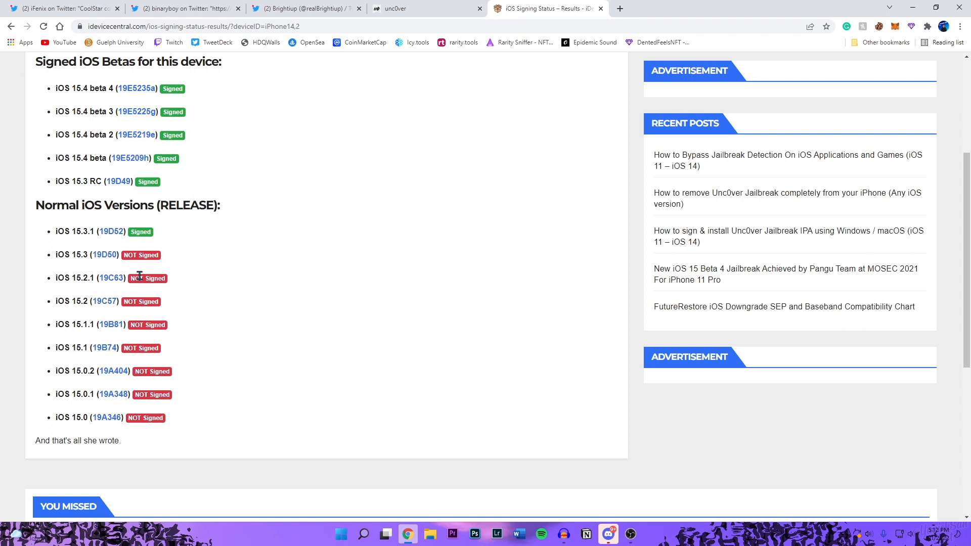
mouse_move(141, 278)
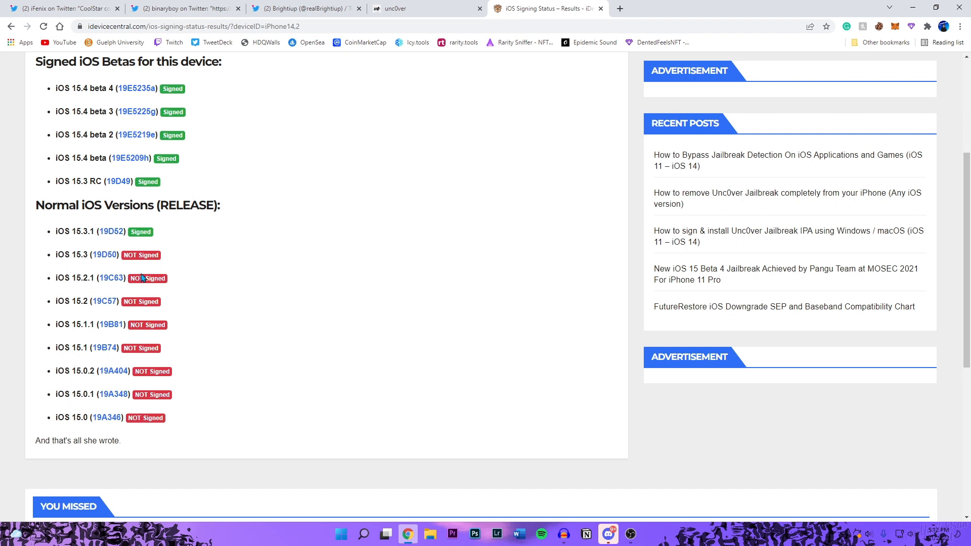
mouse_move(84, 303)
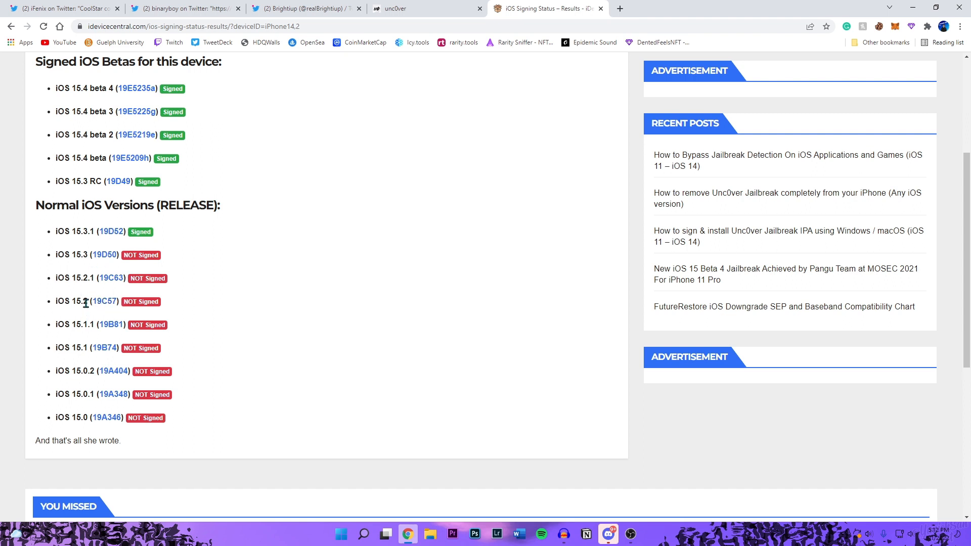
mouse_move(234, 302)
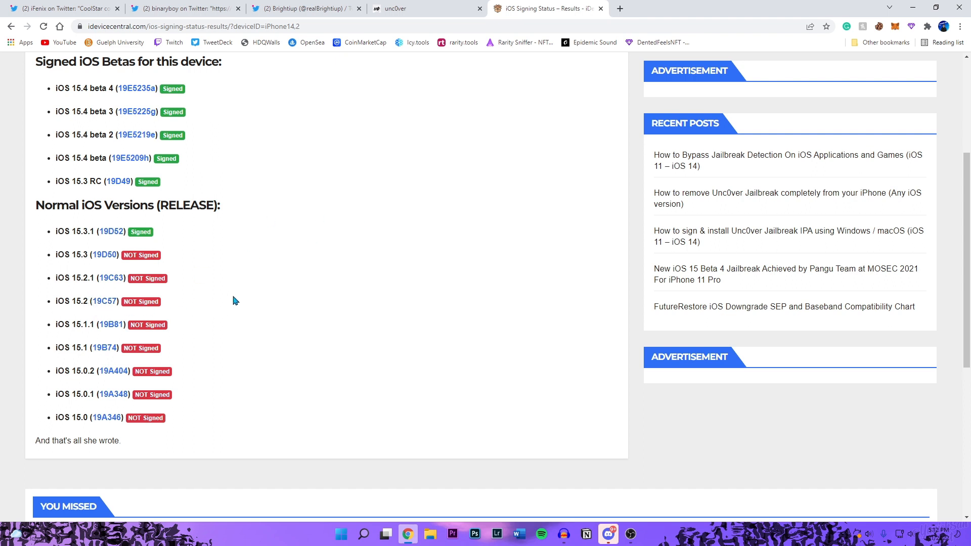
mouse_move(111, 288)
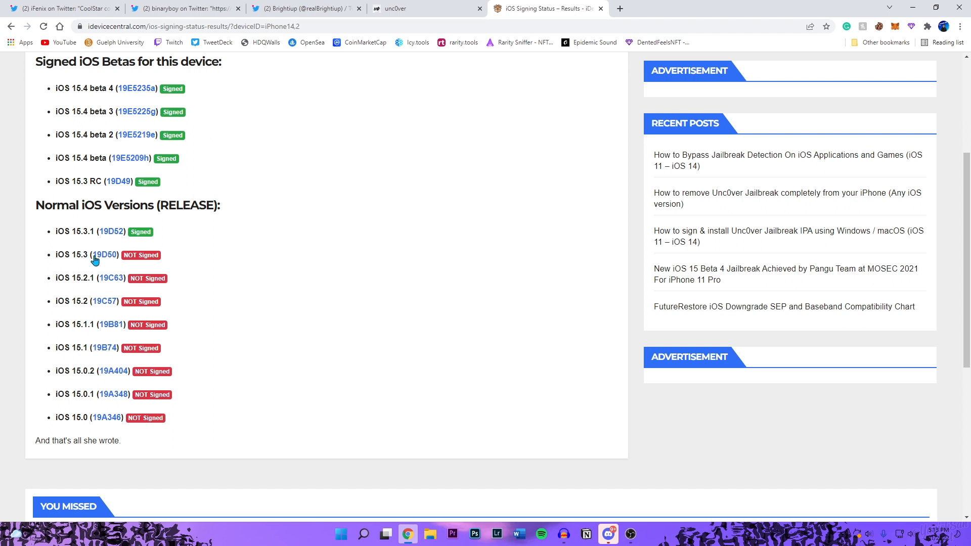
mouse_move(208, 253)
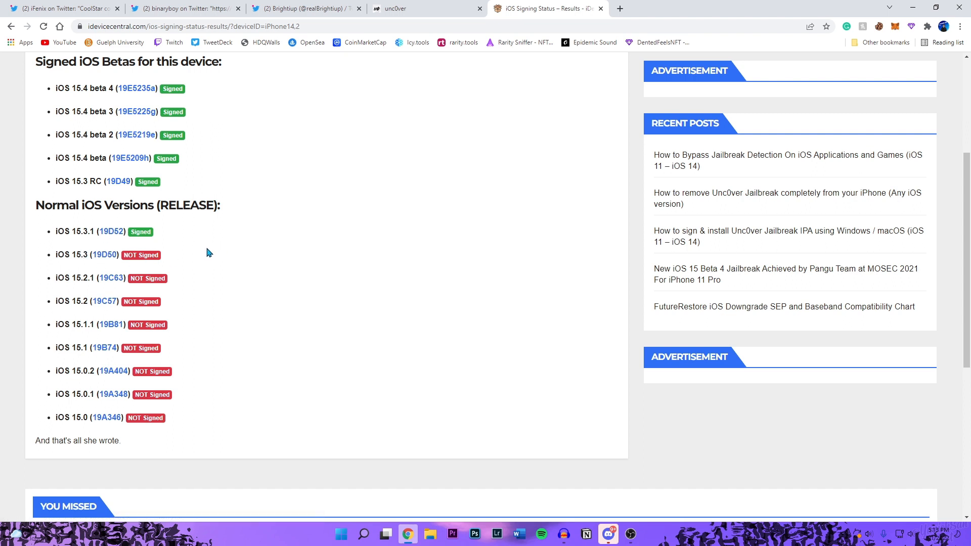